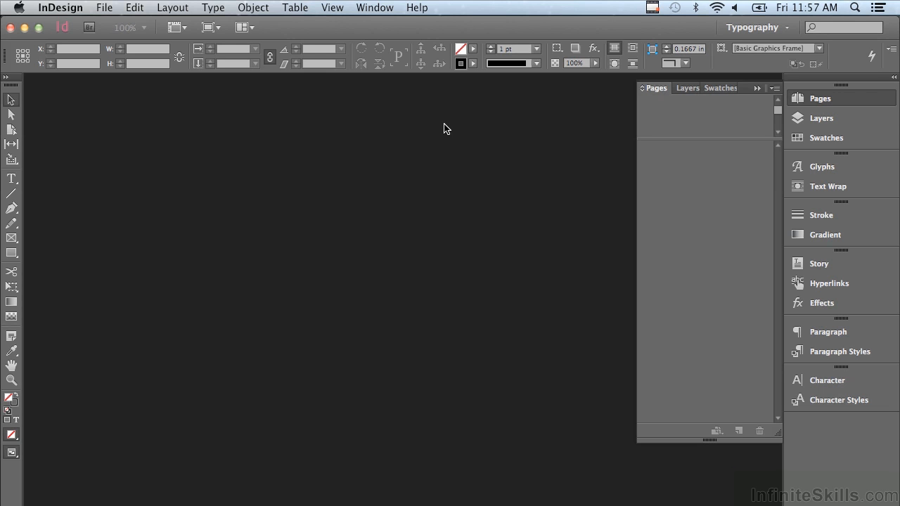
mouse_move(464, 150)
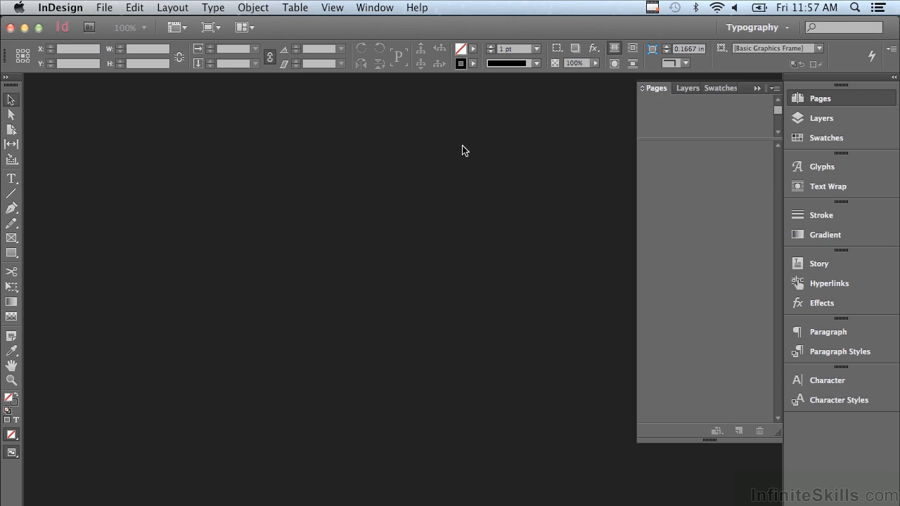
Step: Keep the Typography workspace selected and reset it to its default panel layout
left_click(760, 28)
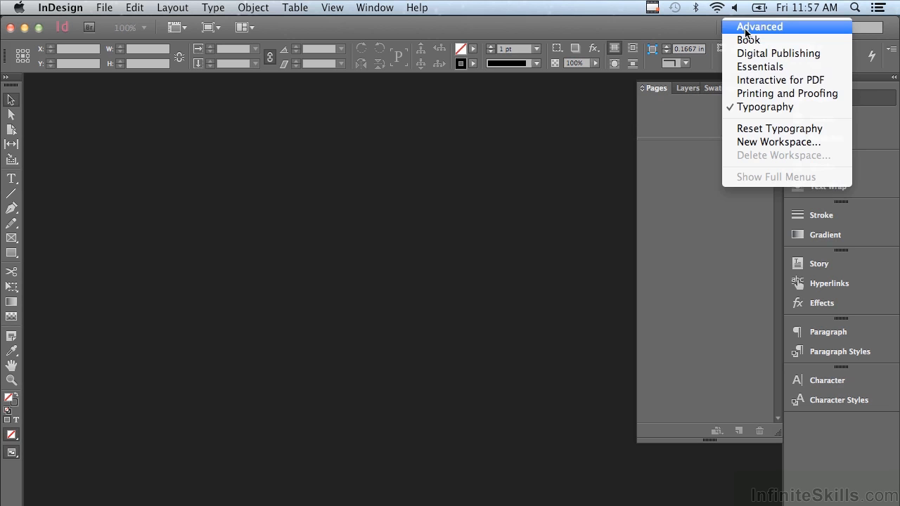
mouse_move(751, 111)
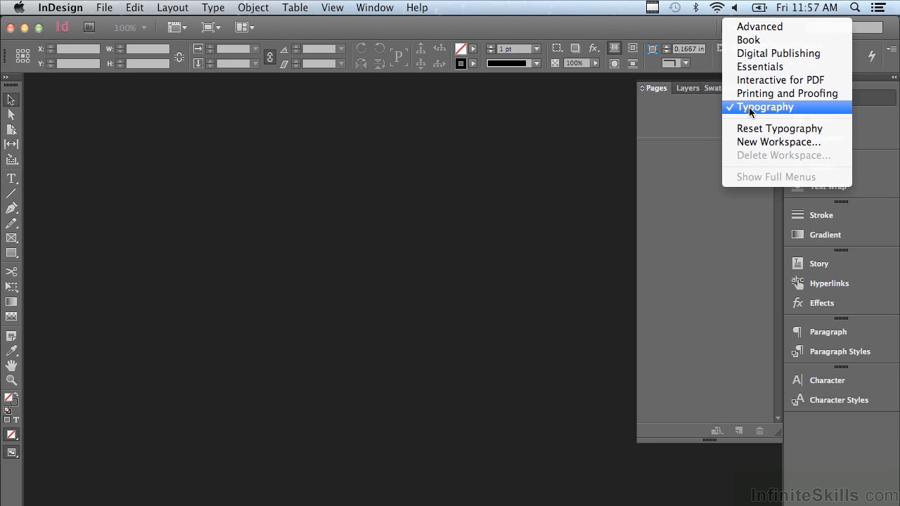
left_click(763, 107)
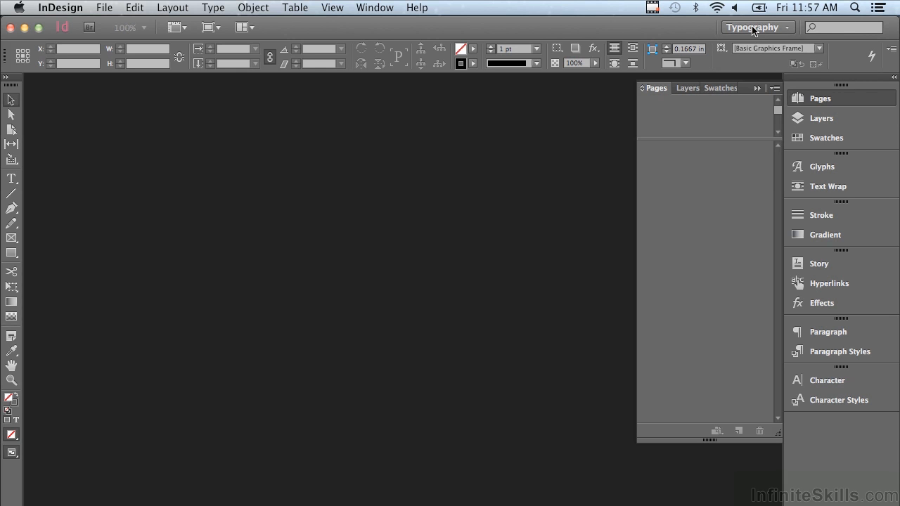
left_click(749, 26)
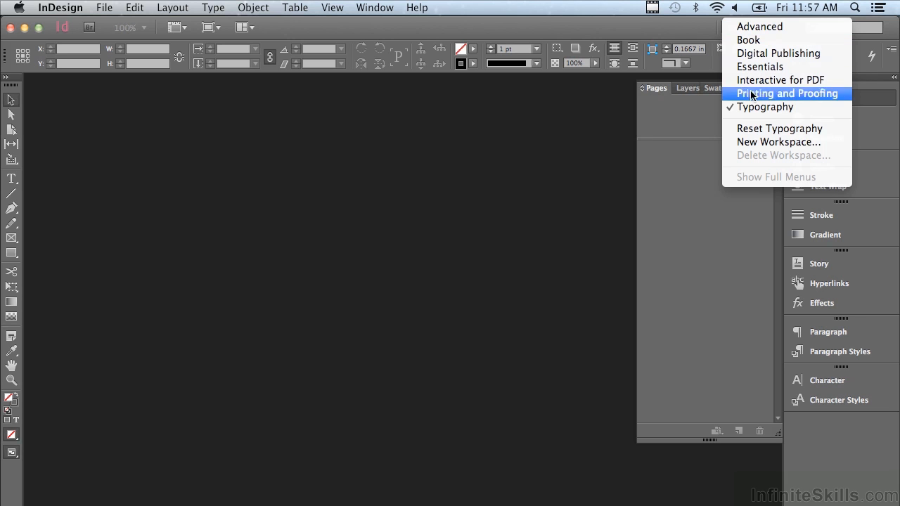
mouse_move(778, 128)
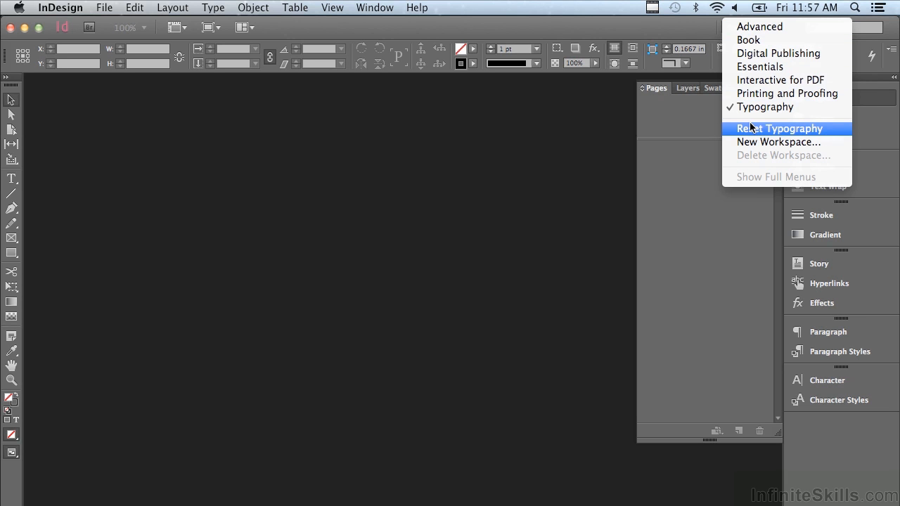
left_click(779, 128)
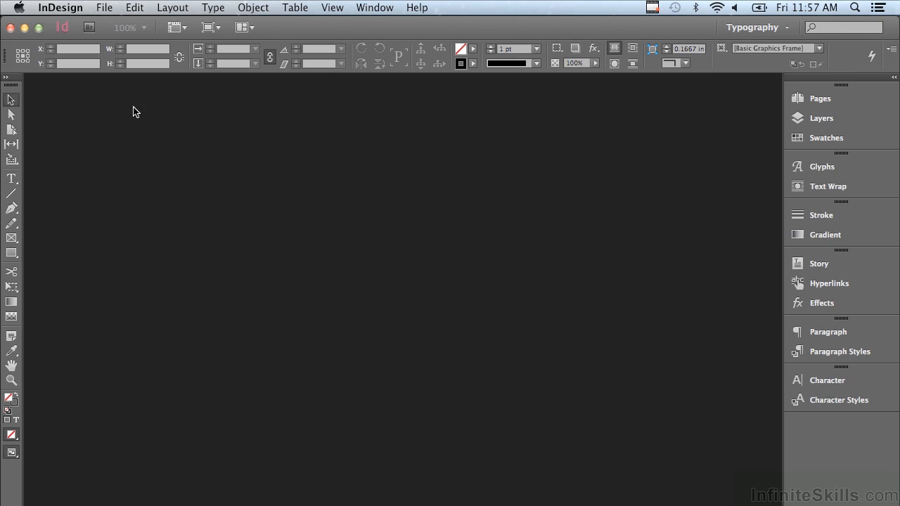
mouse_move(104, 7)
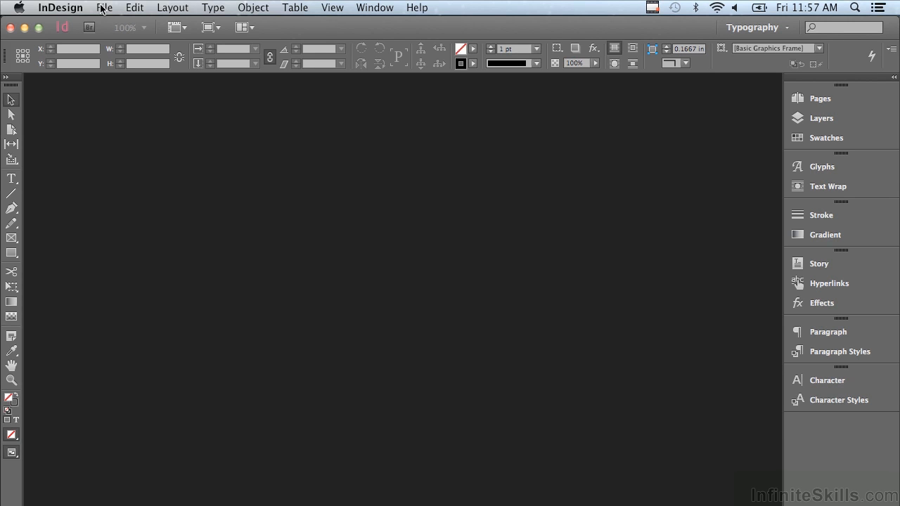
Step: Start a new document from File > New and enter 4 as the number of pages
left_click(106, 7)
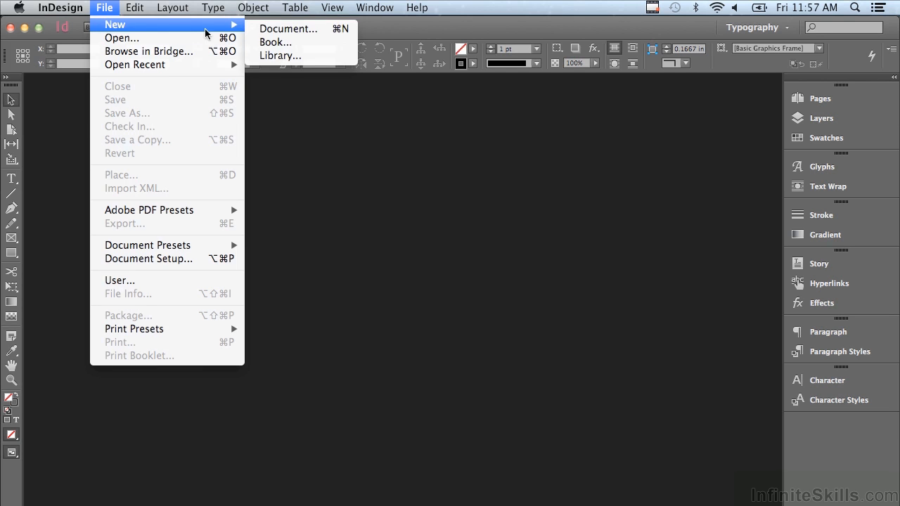
left_click(293, 28)
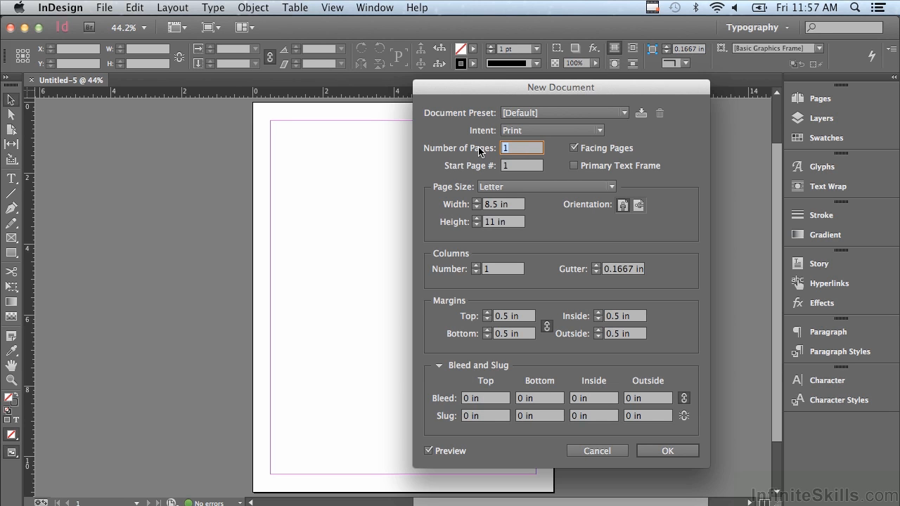
type("4")
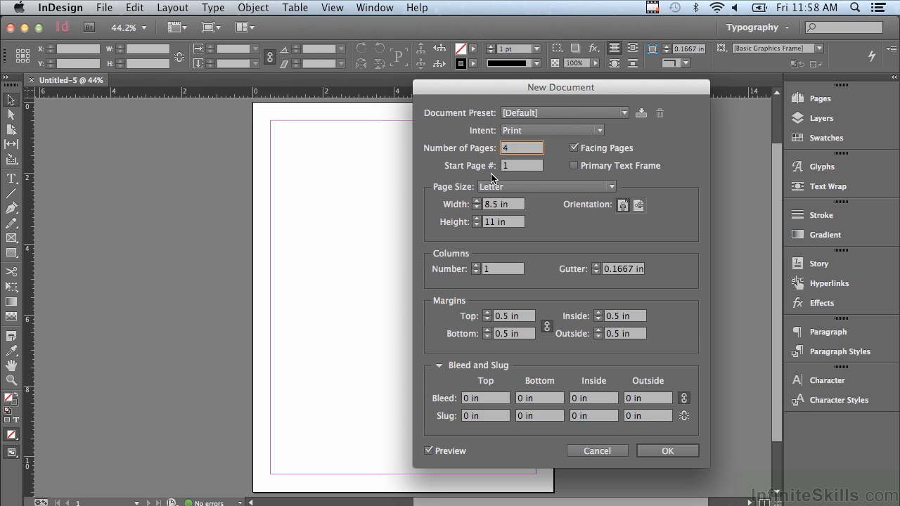
mouse_move(509, 180)
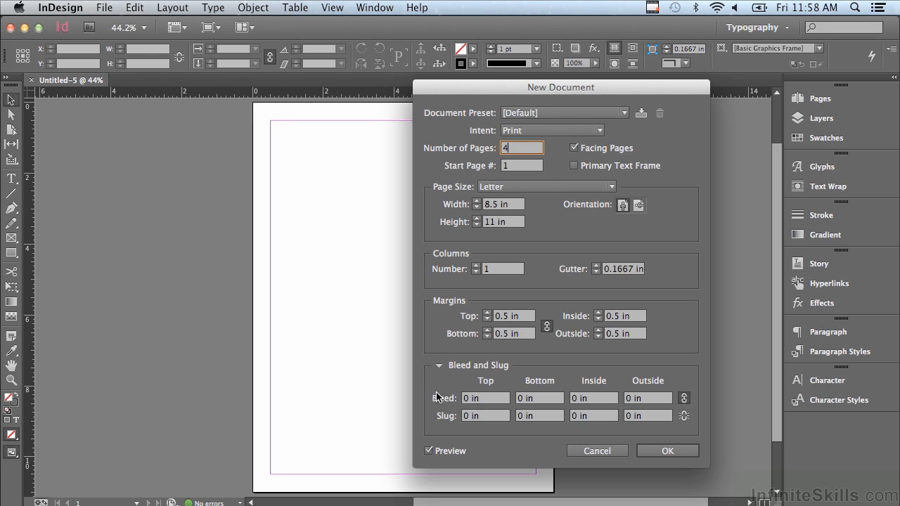
Step: Set a 0.125 in bleed on all sides and confirm the new document
left_click(438, 365)
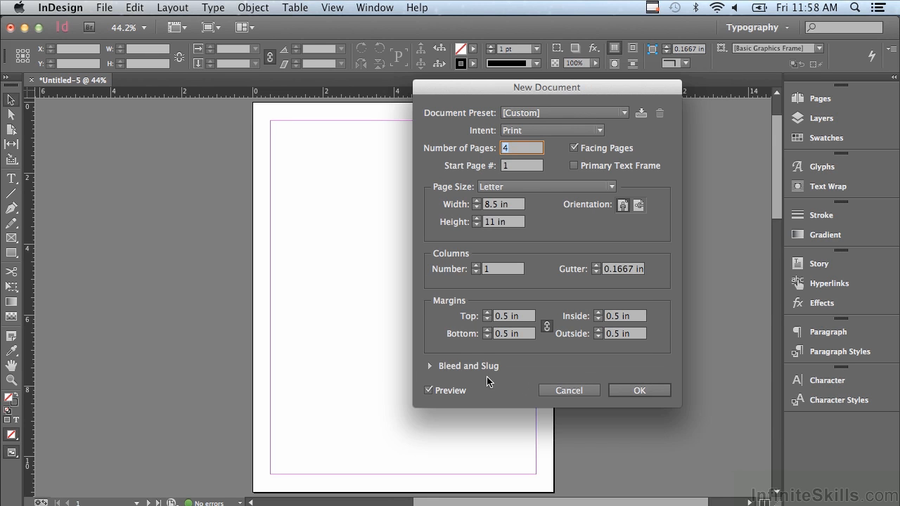
mouse_move(496, 378)
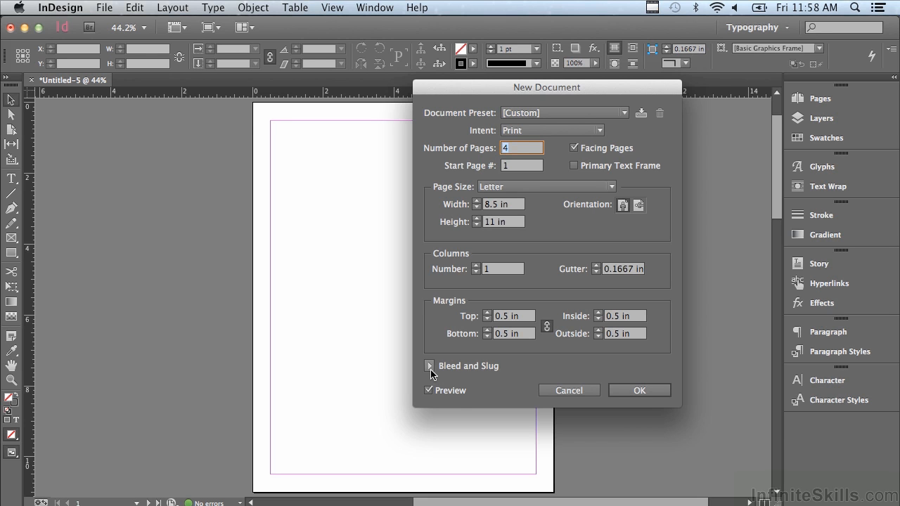
left_click(431, 366)
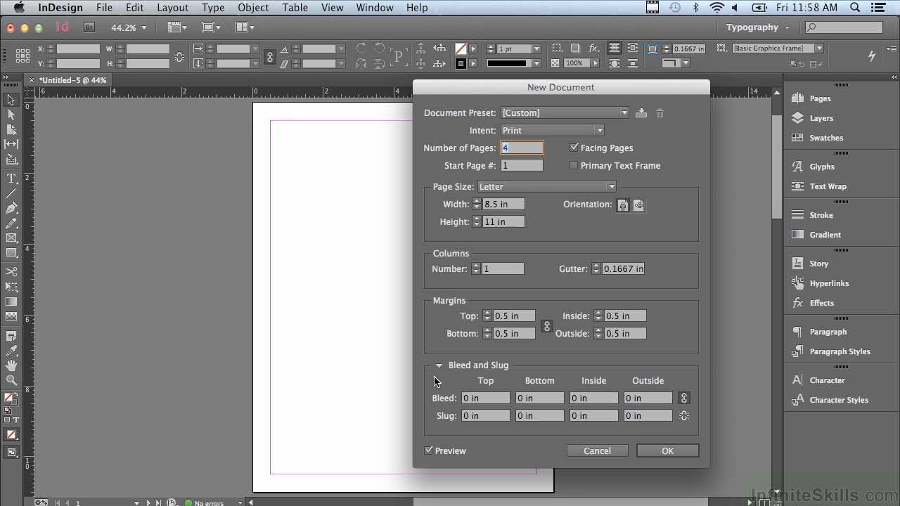
mouse_move(431, 408)
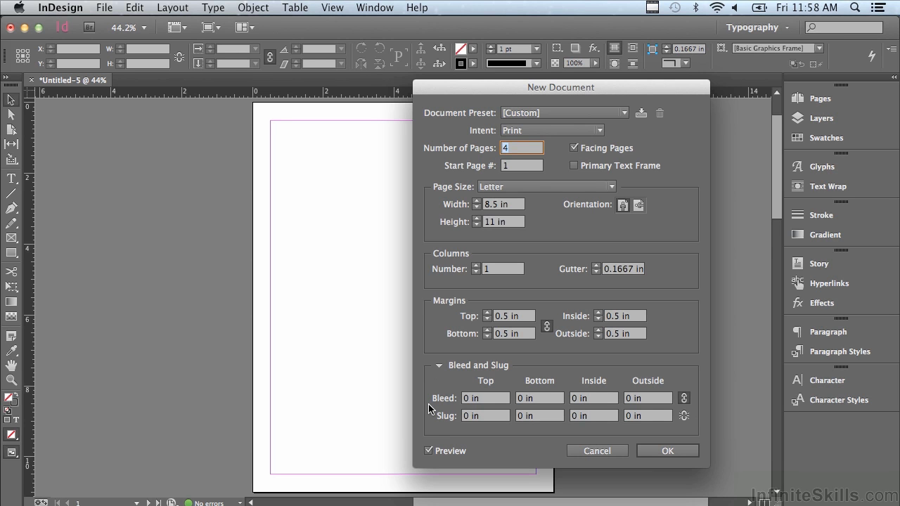
mouse_move(472, 411)
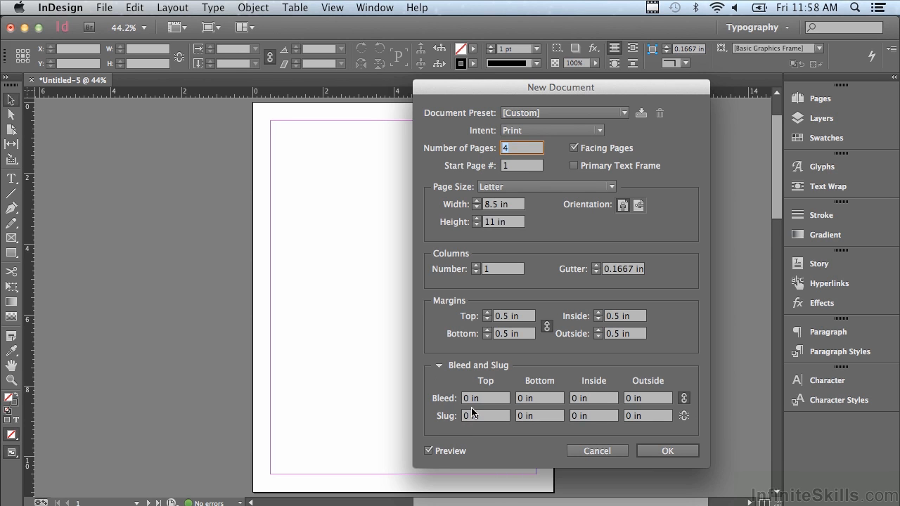
left_click(485, 398)
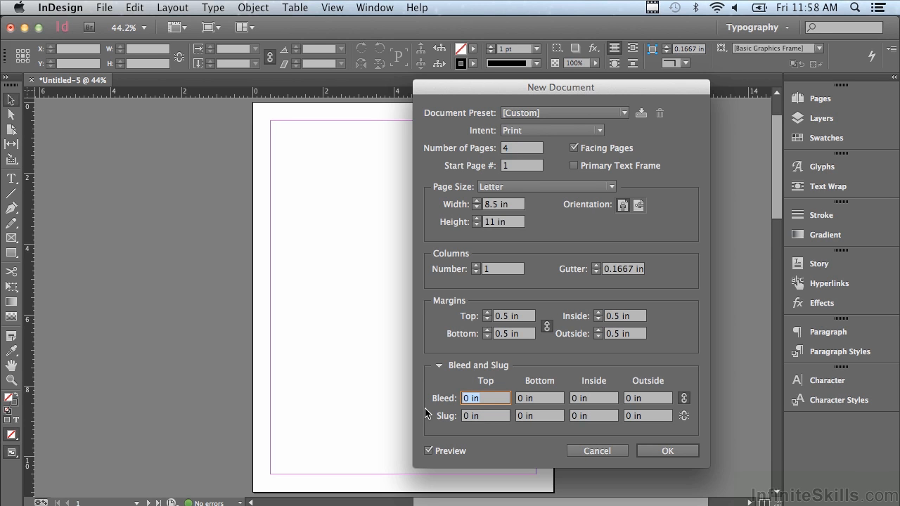
left_click(486, 398)
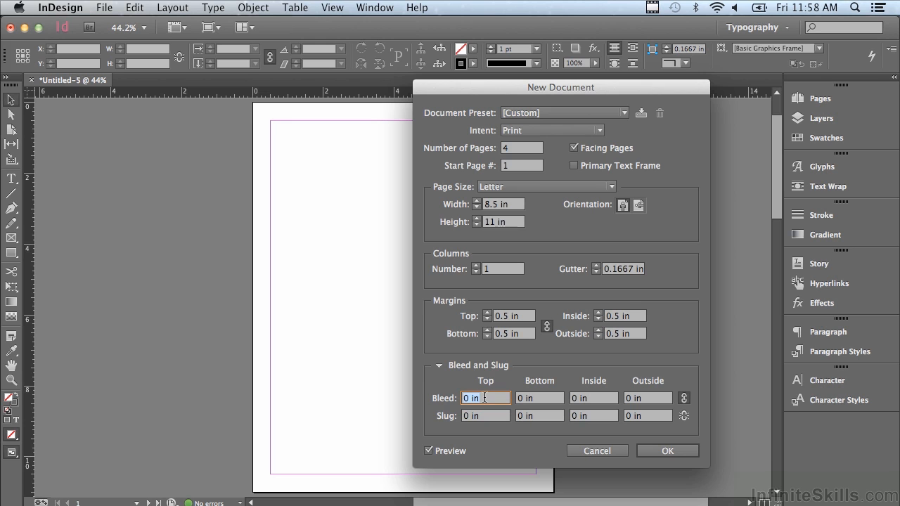
type(".125")
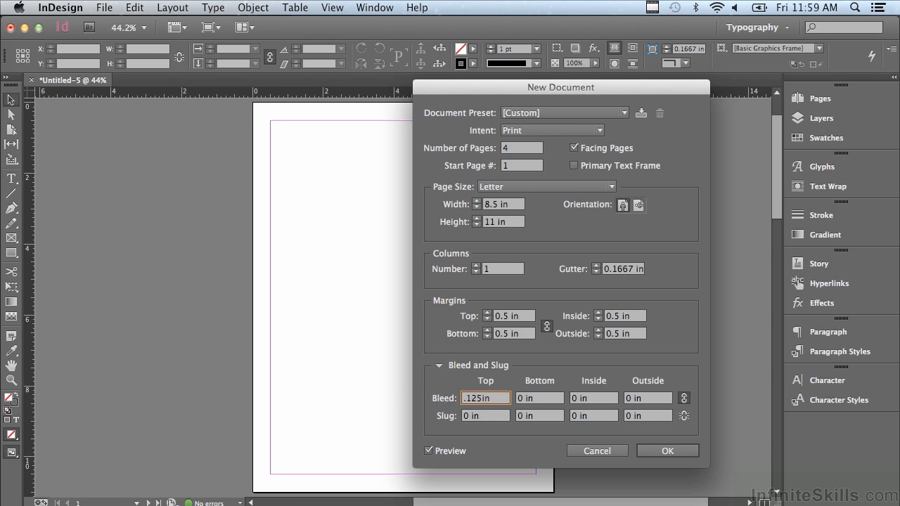
mouse_move(547, 405)
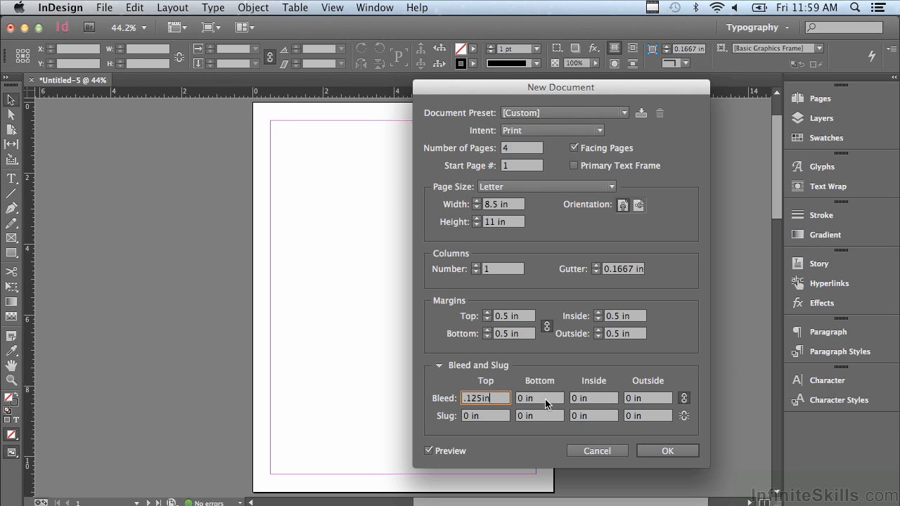
left_click(684, 398)
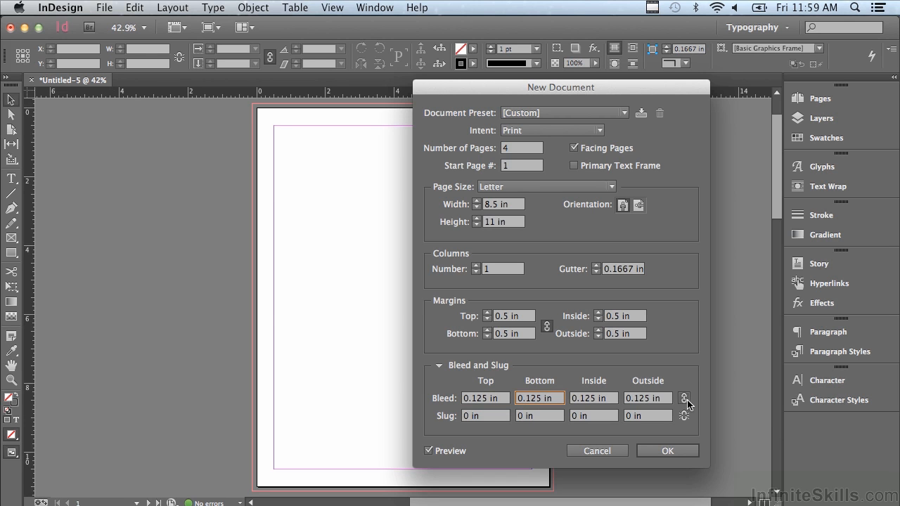
mouse_move(688, 398)
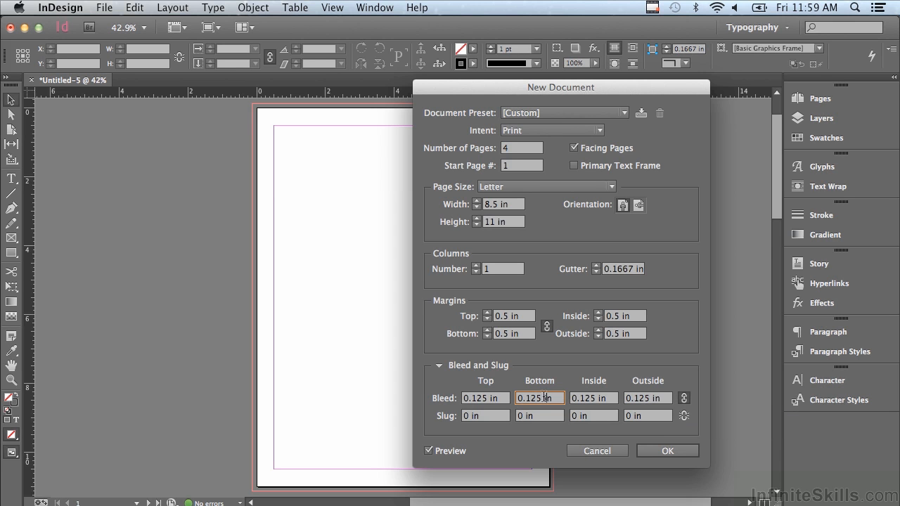
mouse_move(631, 399)
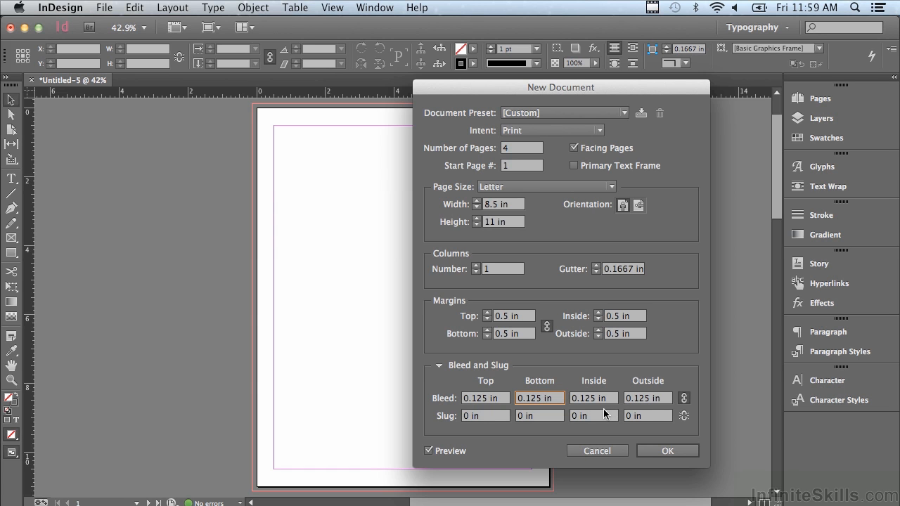
mouse_move(647, 453)
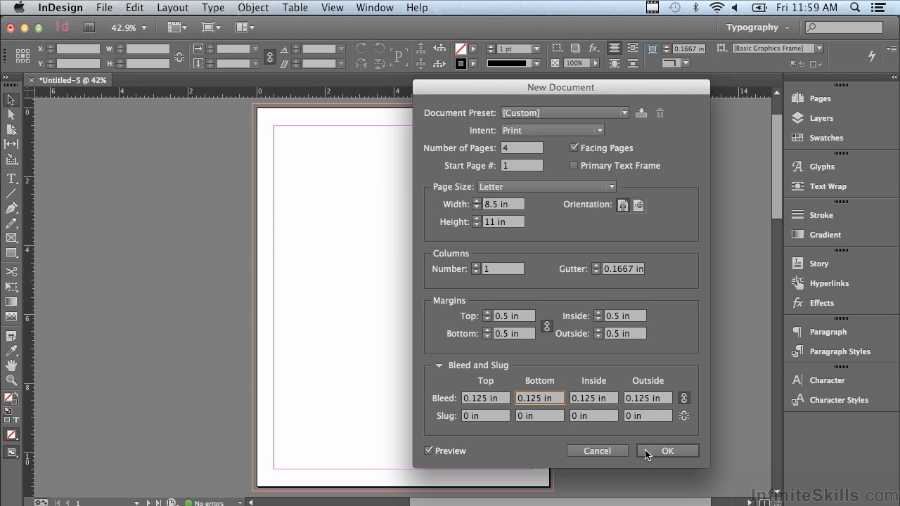
left_click(668, 451)
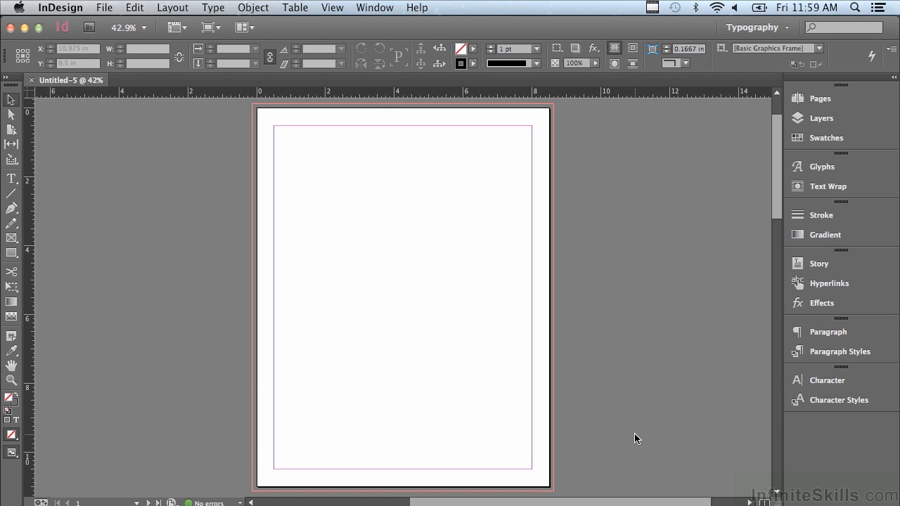
Step: Open the Pages panel from the right-hand dock
left_click(820, 98)
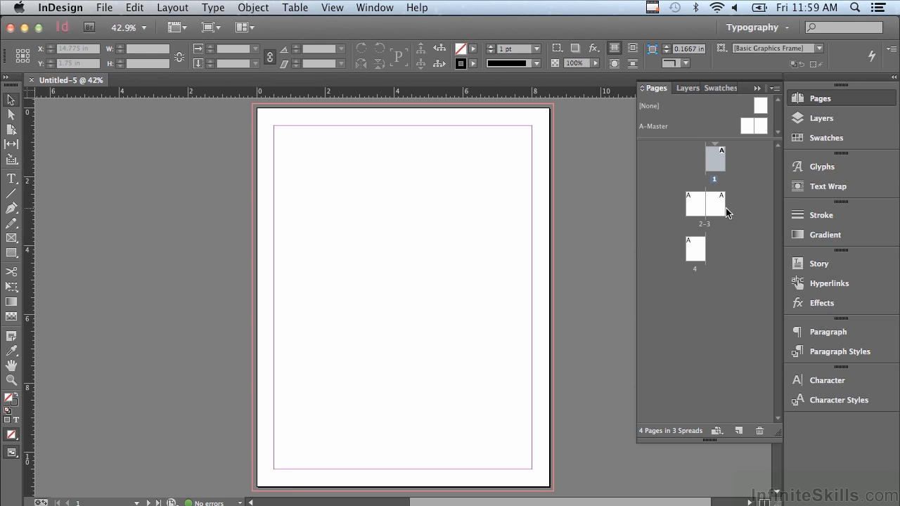
mouse_move(761, 259)
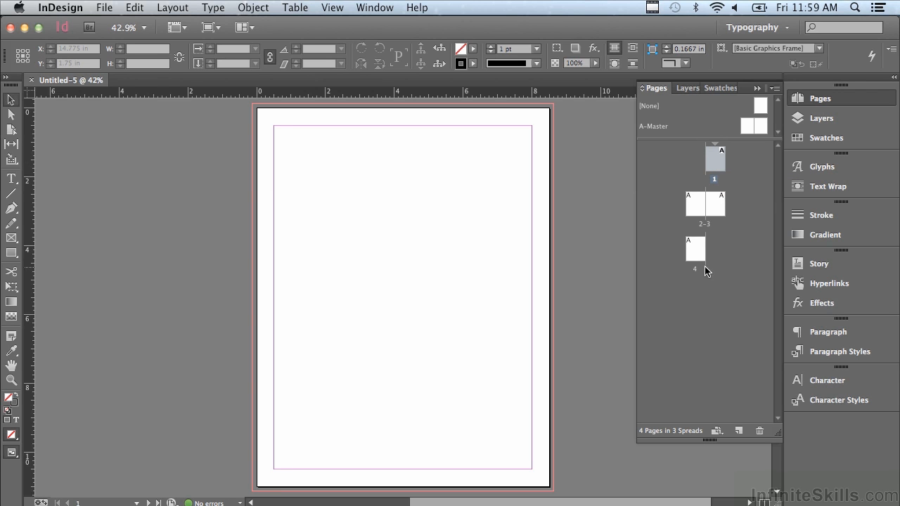
mouse_move(713, 291)
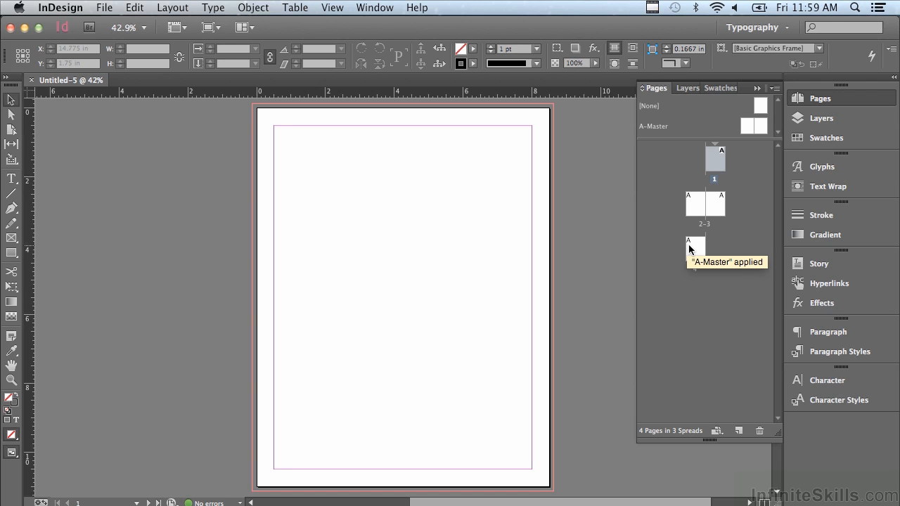
mouse_move(666, 273)
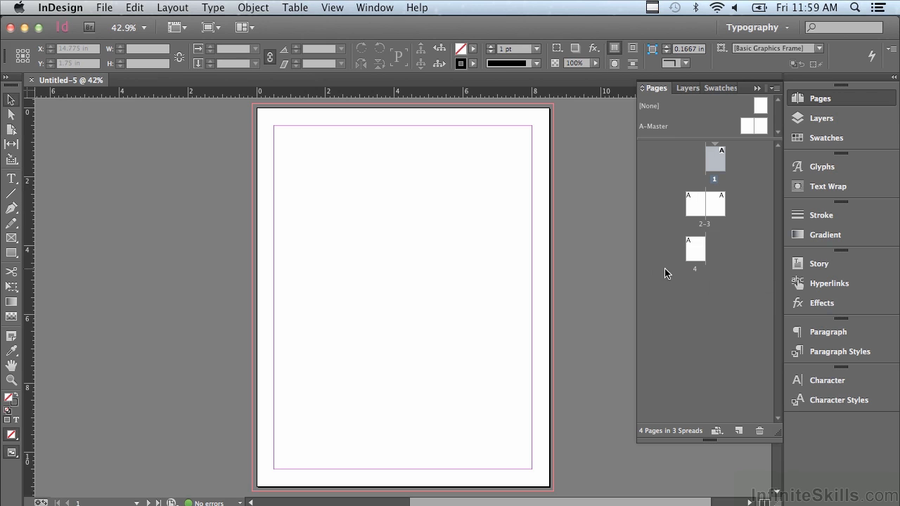
mouse_move(651, 274)
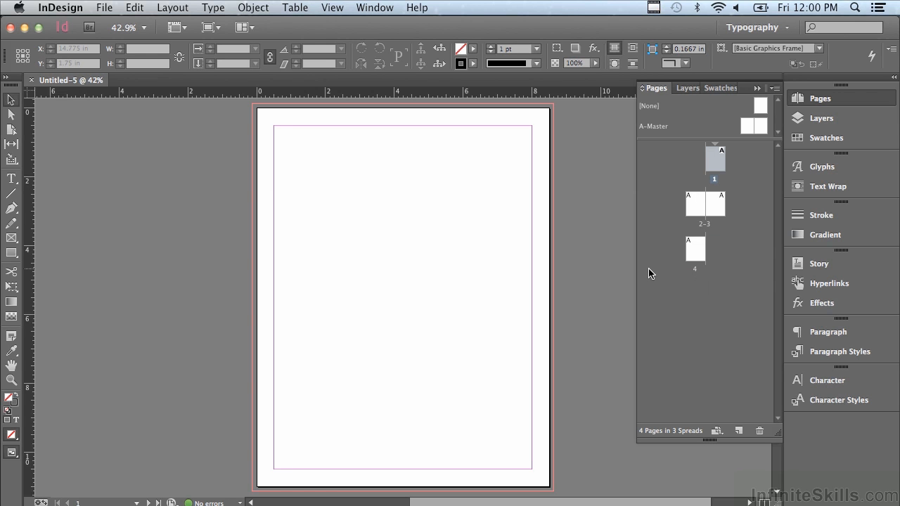
mouse_move(667, 119)
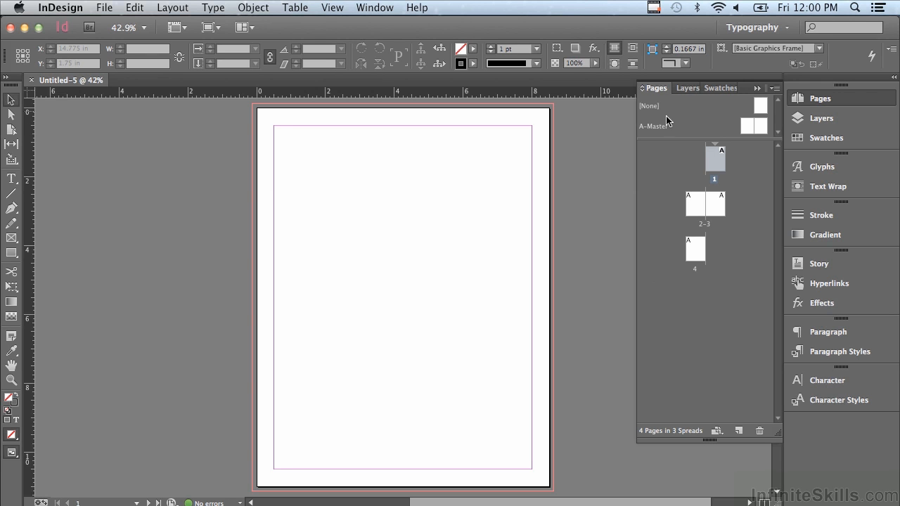
mouse_move(703, 133)
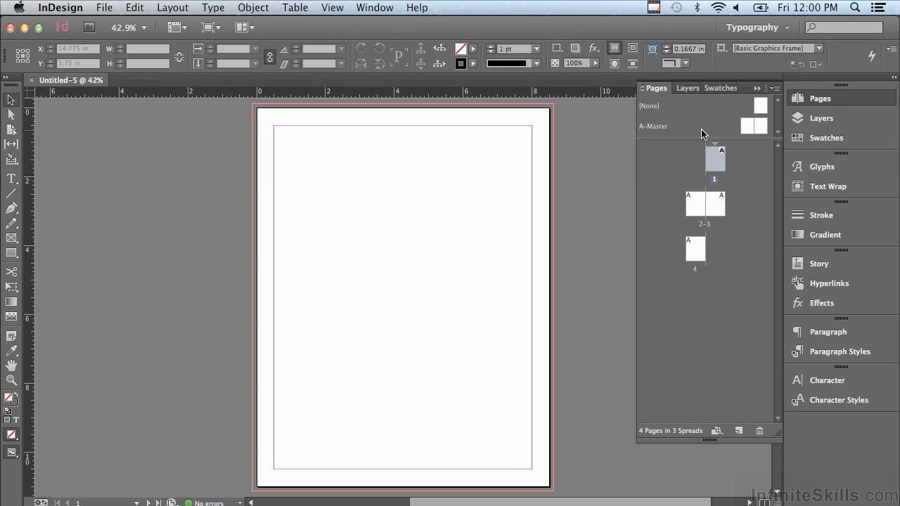
mouse_move(686, 144)
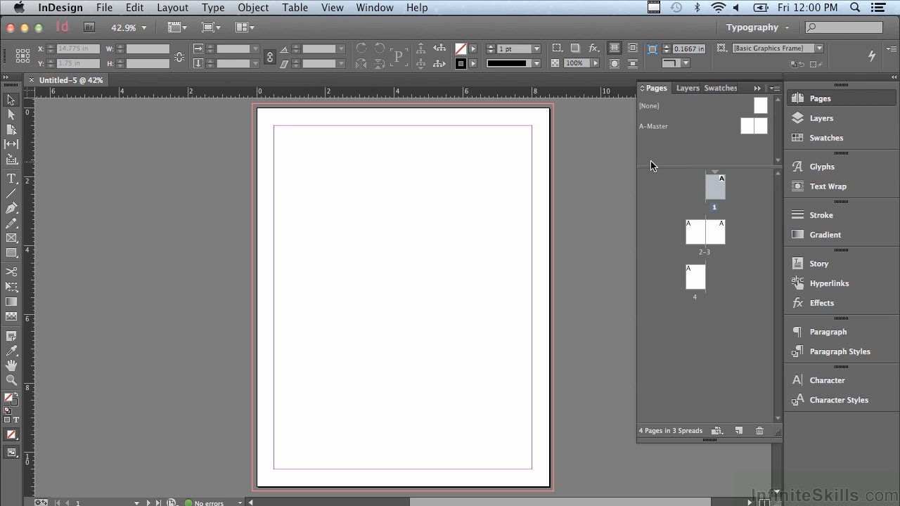
mouse_move(656, 256)
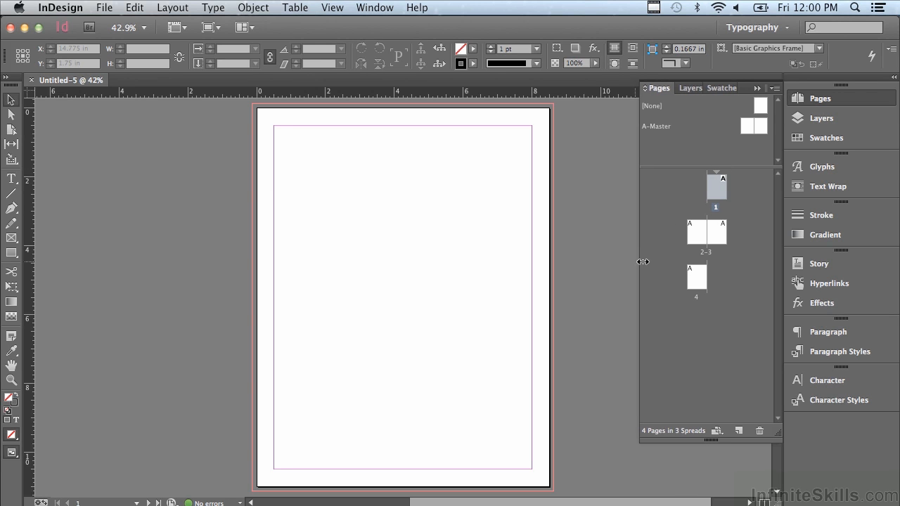
Step: Drag the Pages panel's left edge to make the panel narrower
left_click_drag(640, 263, 673, 262)
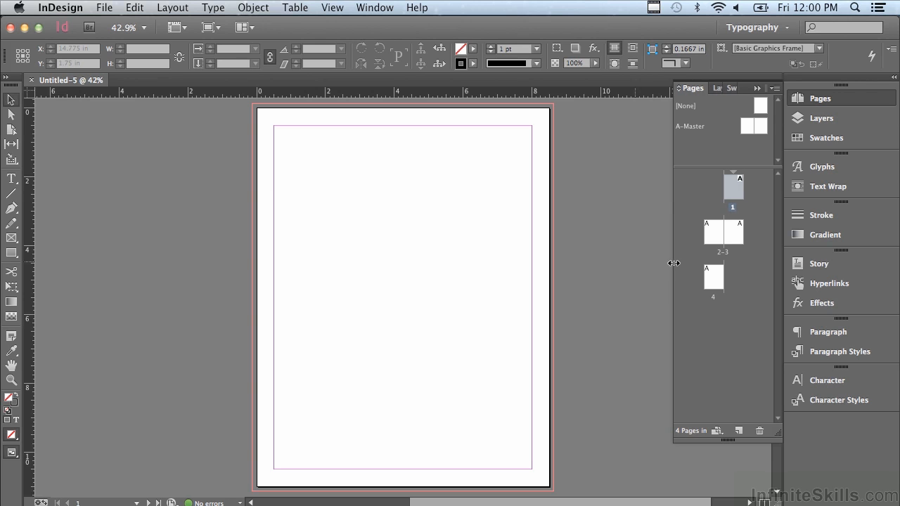
mouse_move(734, 449)
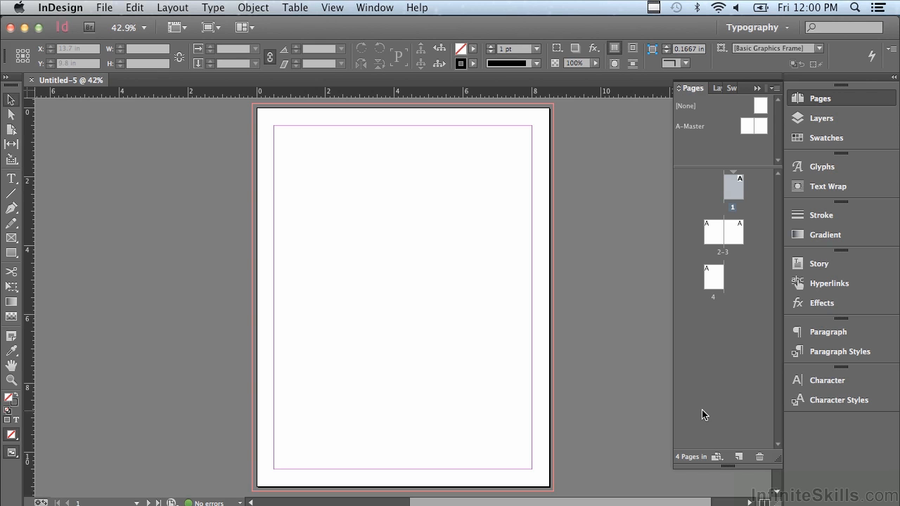
mouse_move(736, 459)
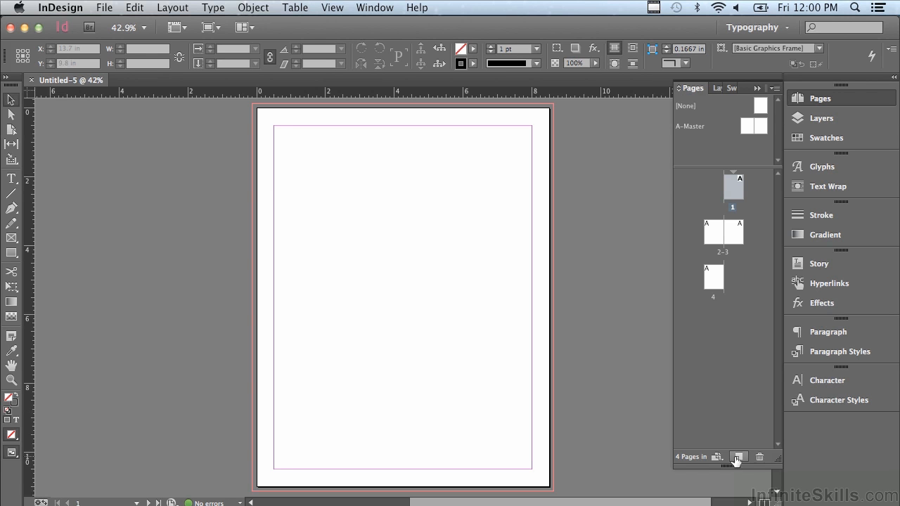
mouse_move(700, 440)
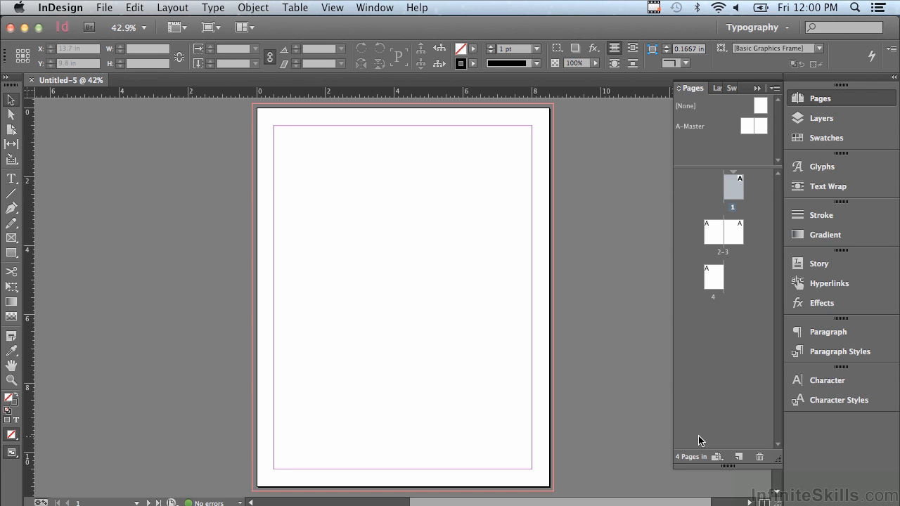
mouse_move(742, 457)
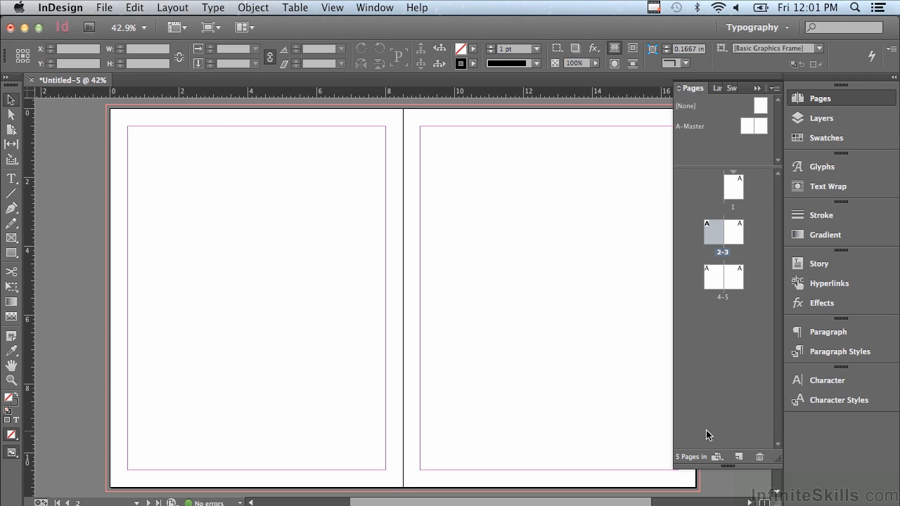
mouse_move(740, 457)
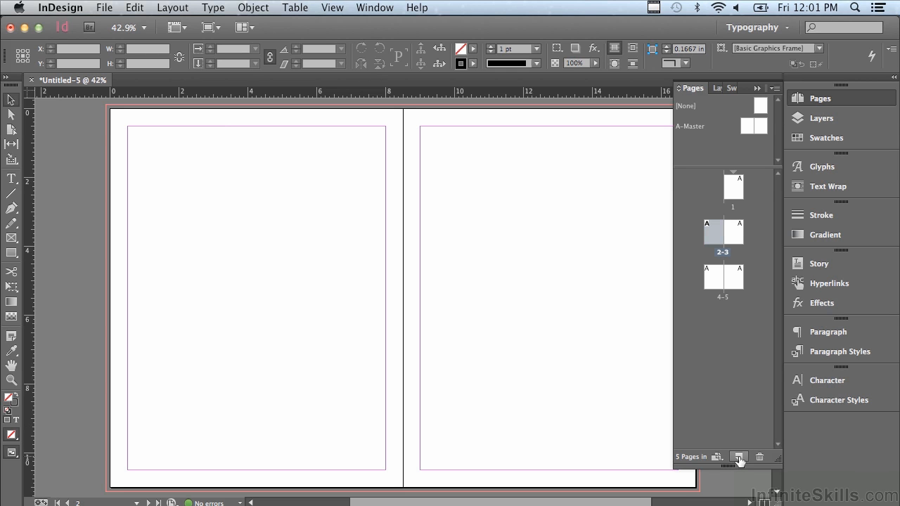
mouse_move(731, 455)
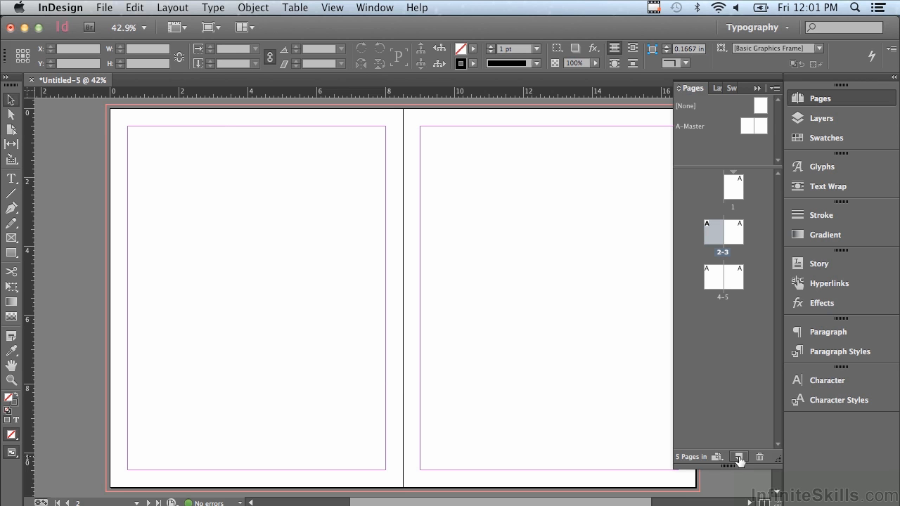
Step: Insert 2 pages after page 5 using the Insert Pages dialog
left_click(728, 456)
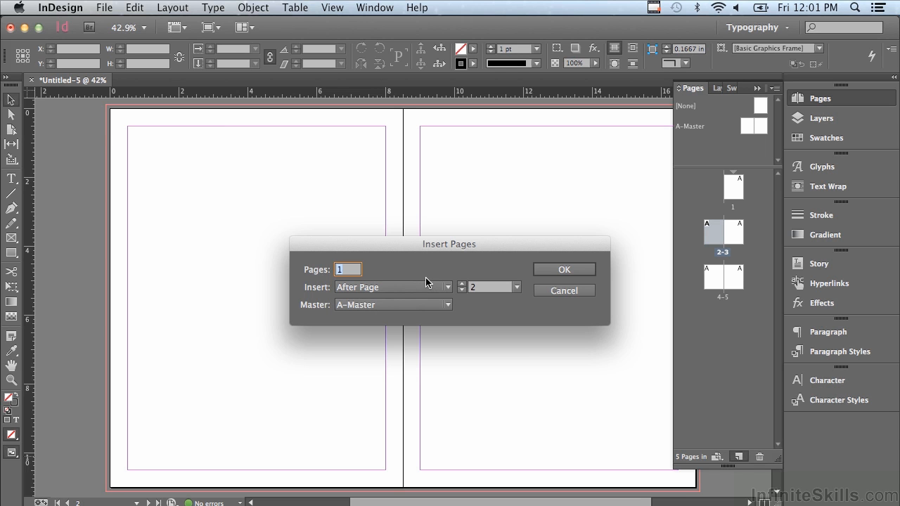
mouse_move(306, 275)
type("2")
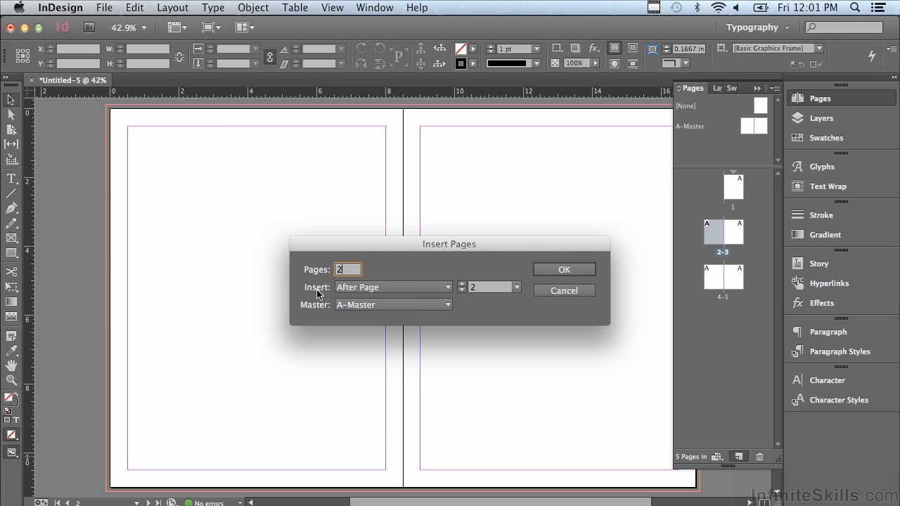
mouse_move(315, 296)
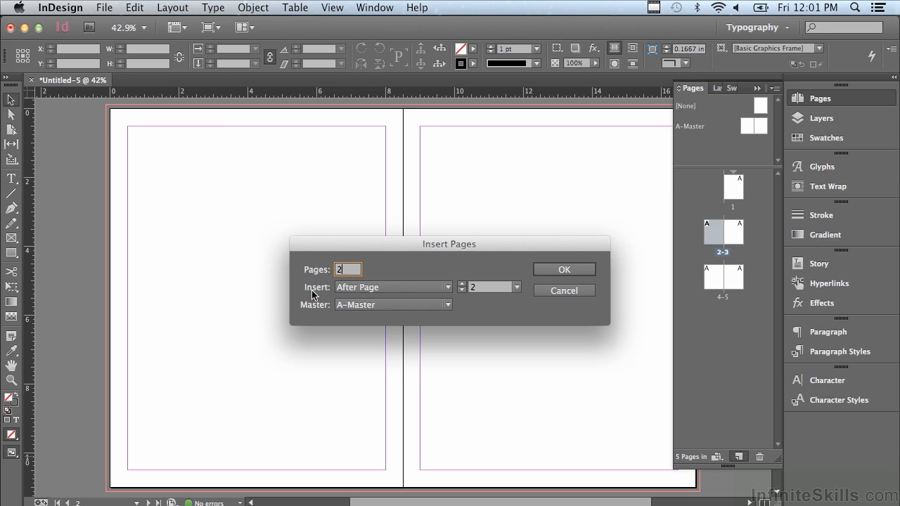
left_click(392, 287)
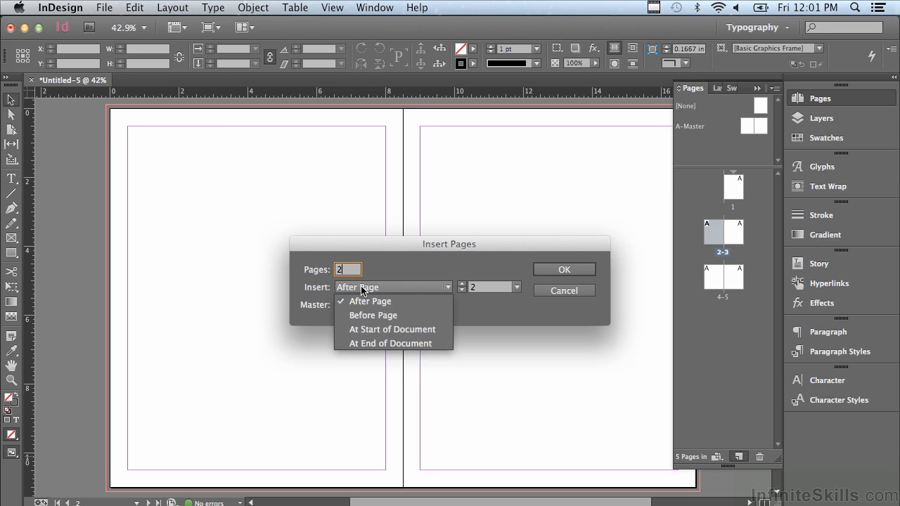
mouse_move(363, 315)
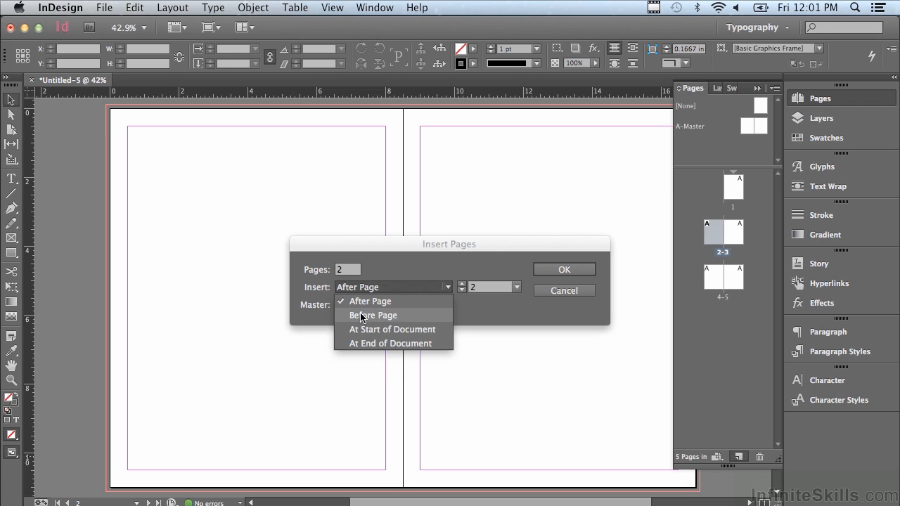
mouse_move(360, 339)
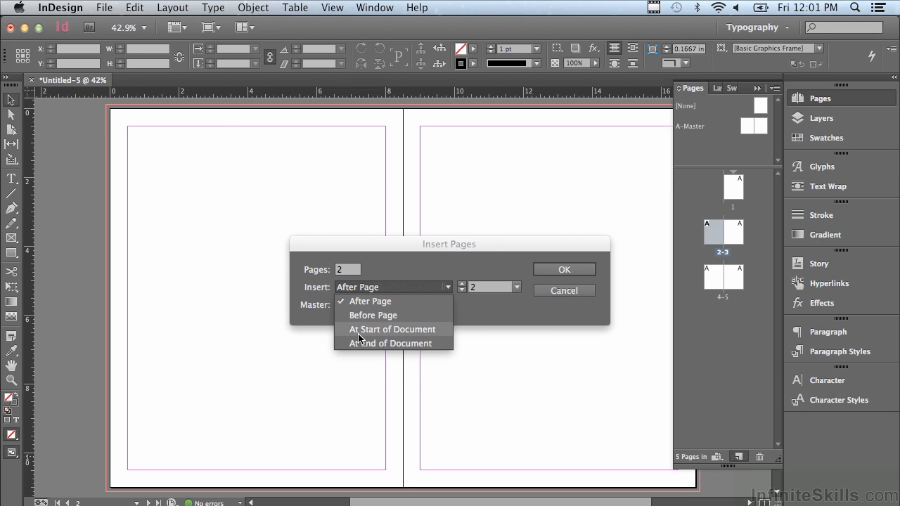
mouse_move(357, 344)
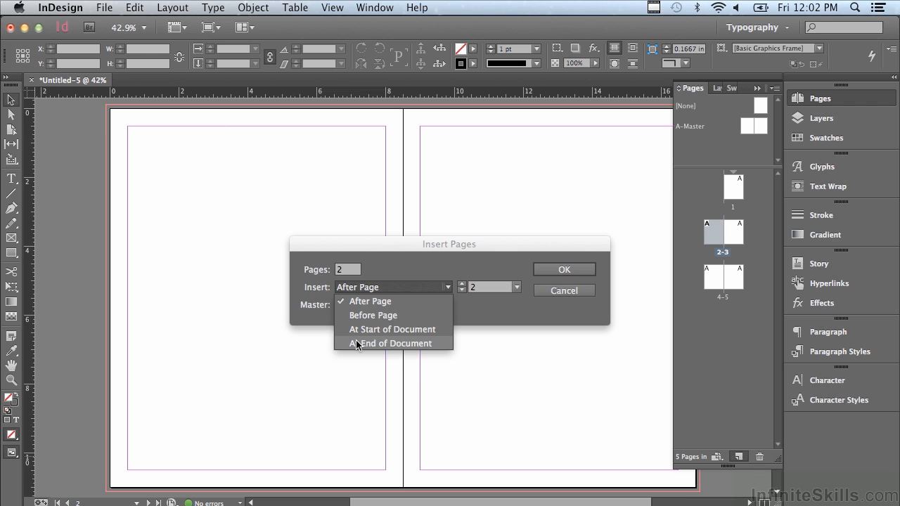
mouse_move(319, 306)
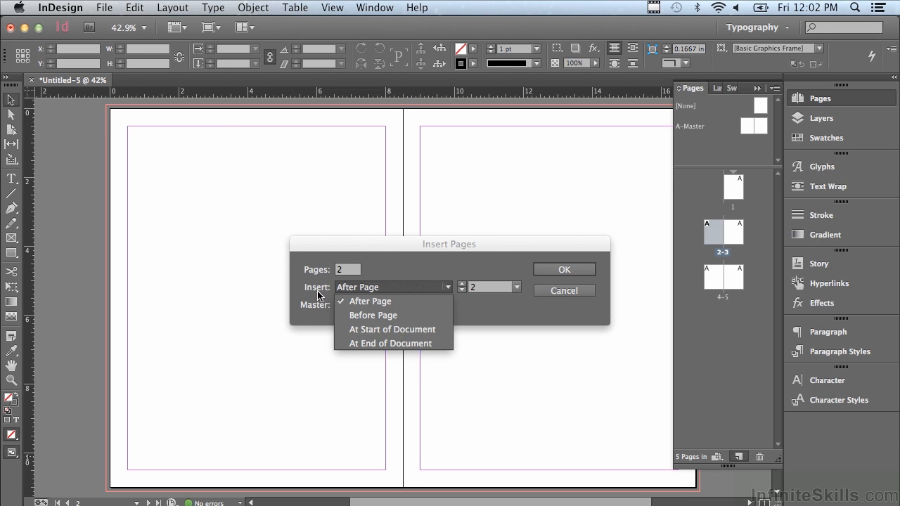
left_click(369, 301)
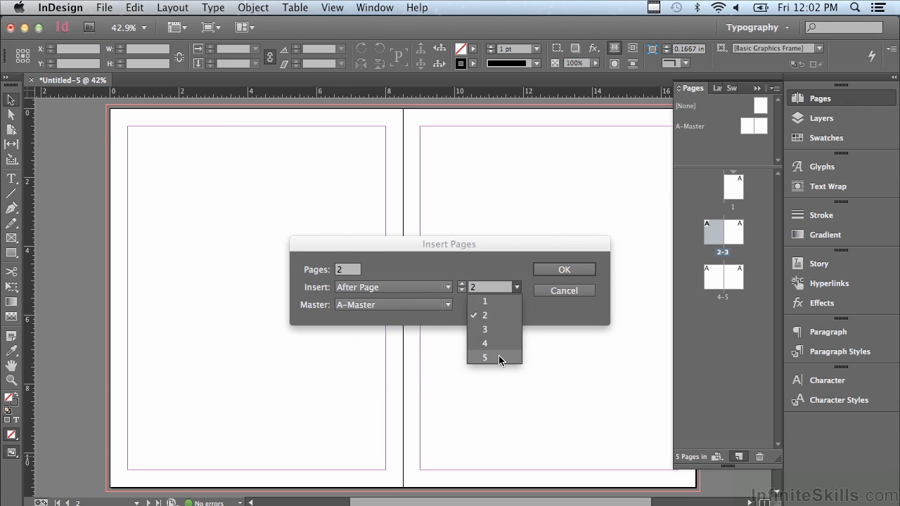
left_click(484, 358)
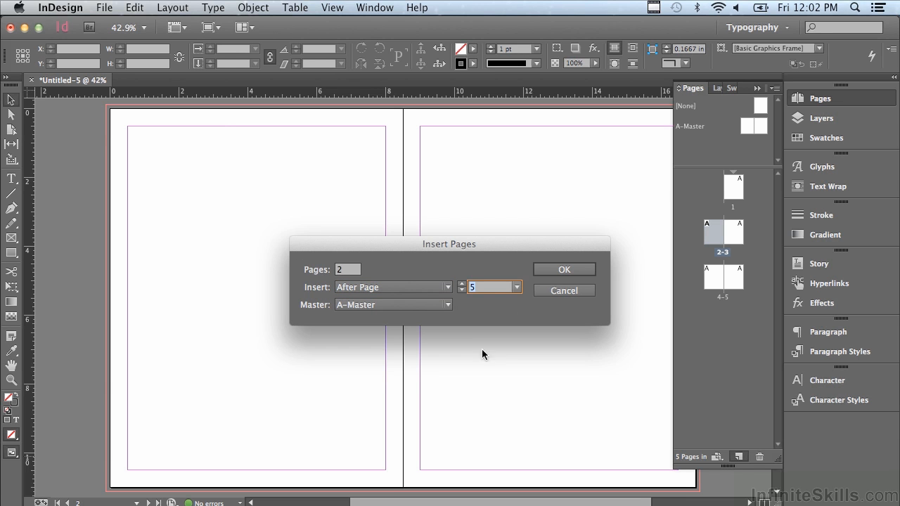
mouse_move(353, 316)
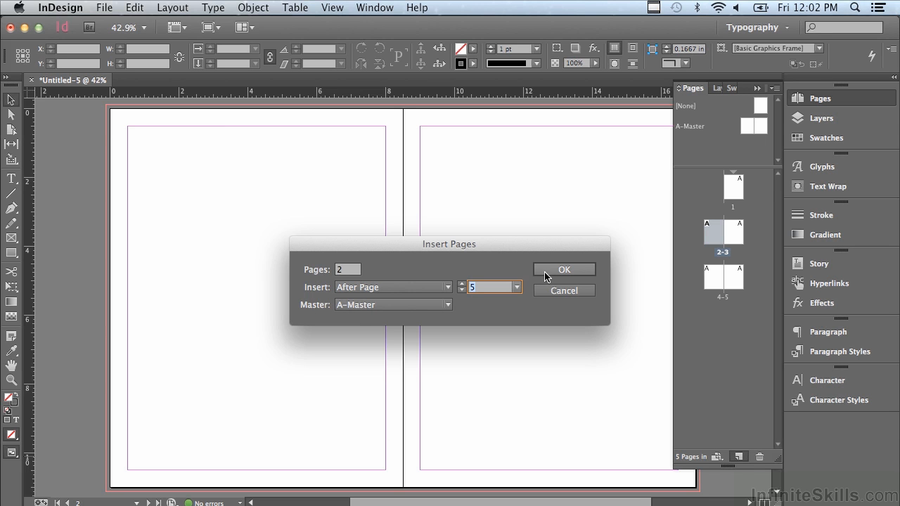
left_click(564, 270)
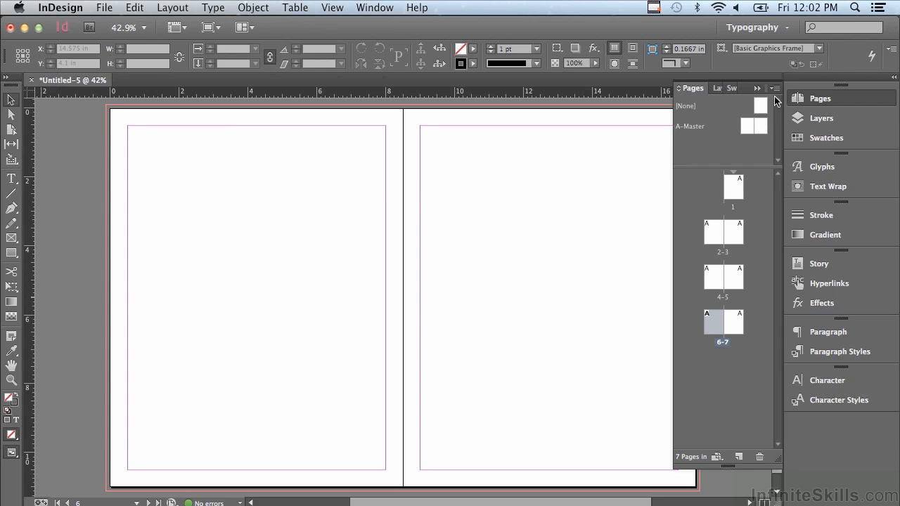
mouse_move(775, 95)
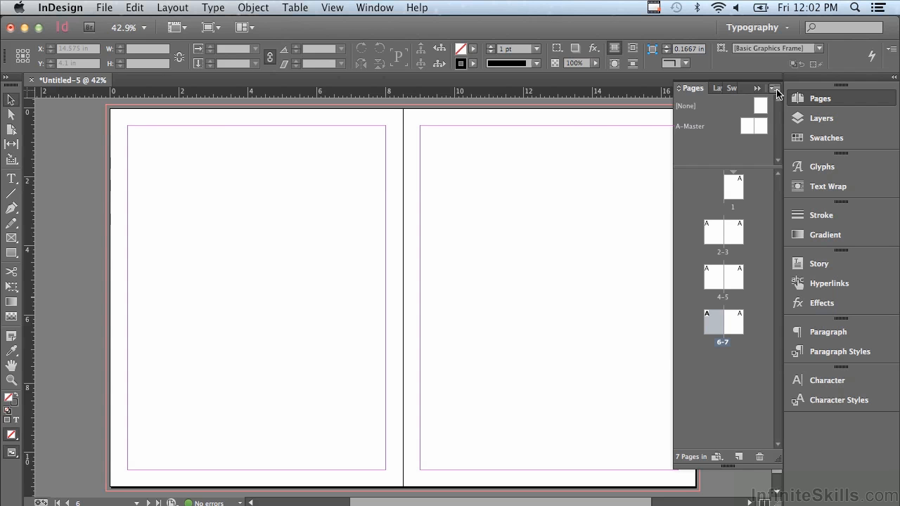
Step: From the Pages panel menu, insert 2 pages after page 7 with A-Master
left_click(775, 88)
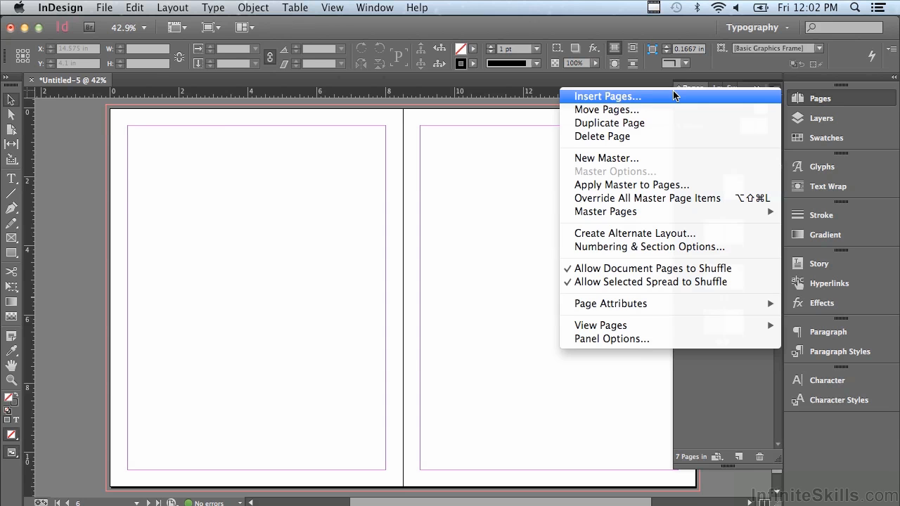
left_click(607, 96)
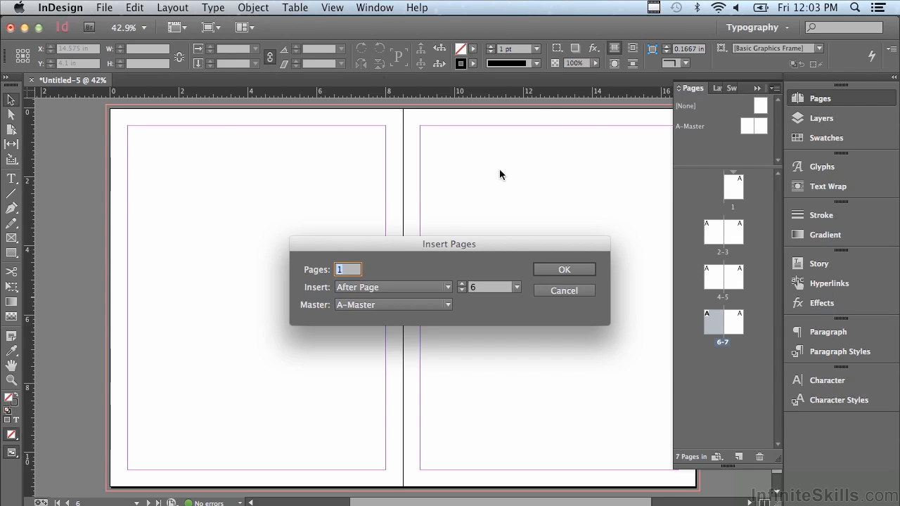
mouse_move(448, 232)
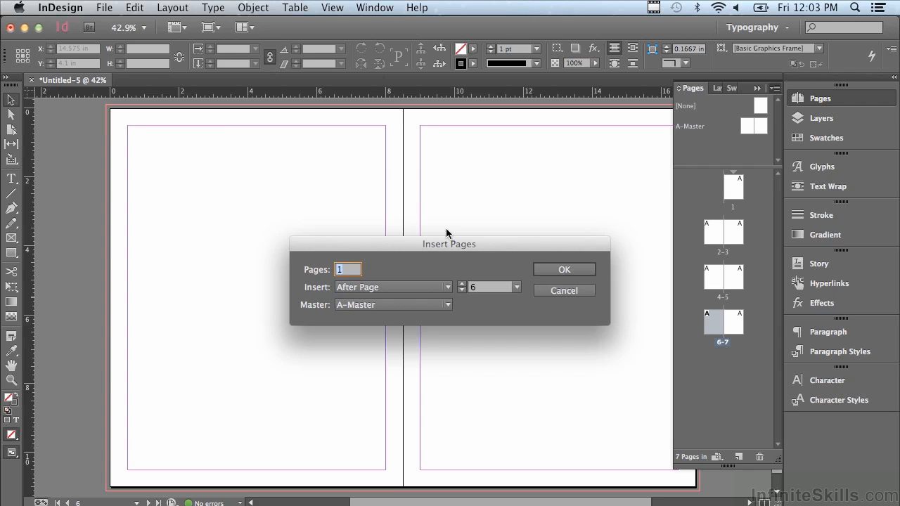
mouse_move(424, 294)
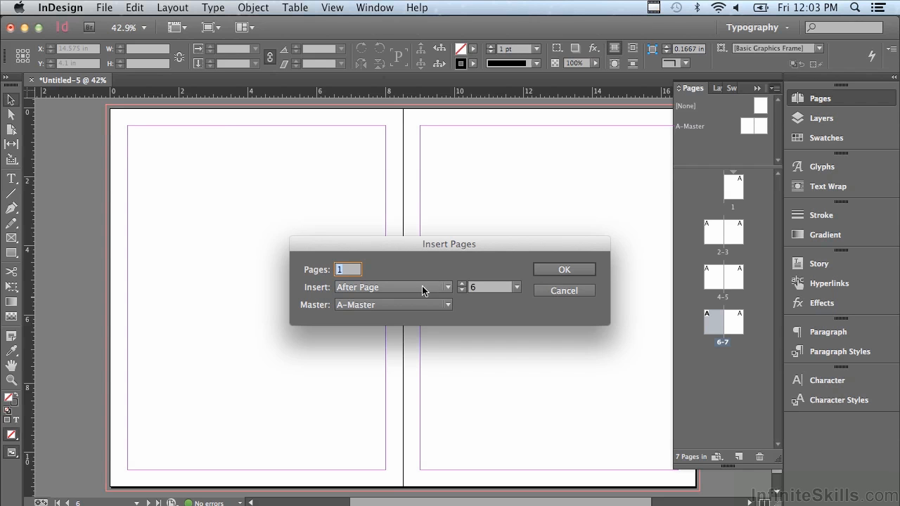
mouse_move(341, 299)
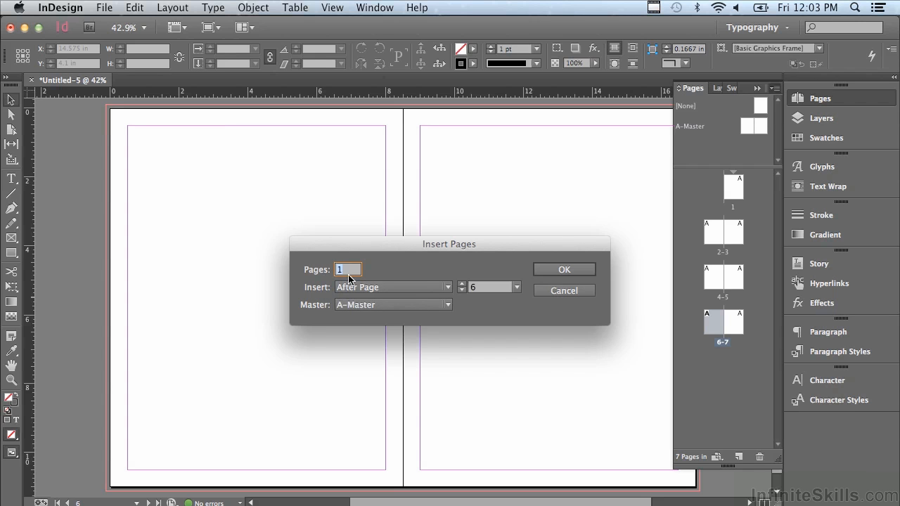
type("2")
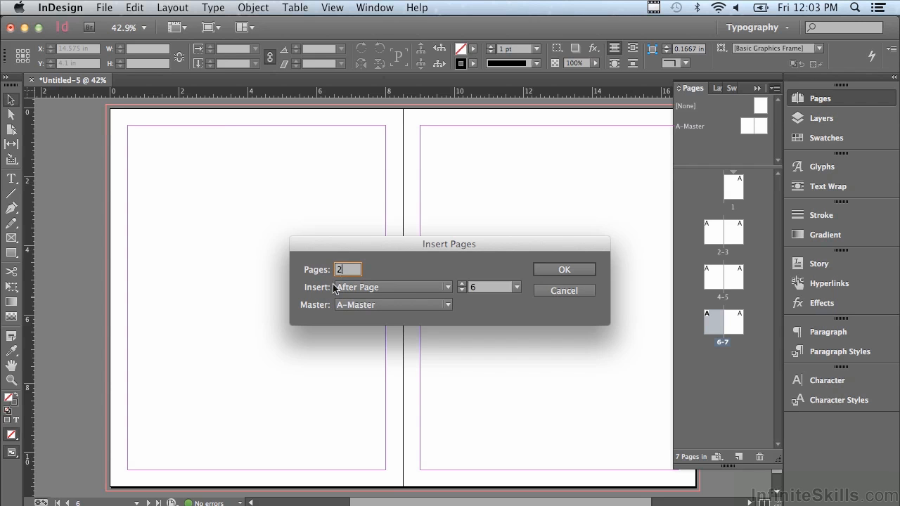
left_click(517, 287)
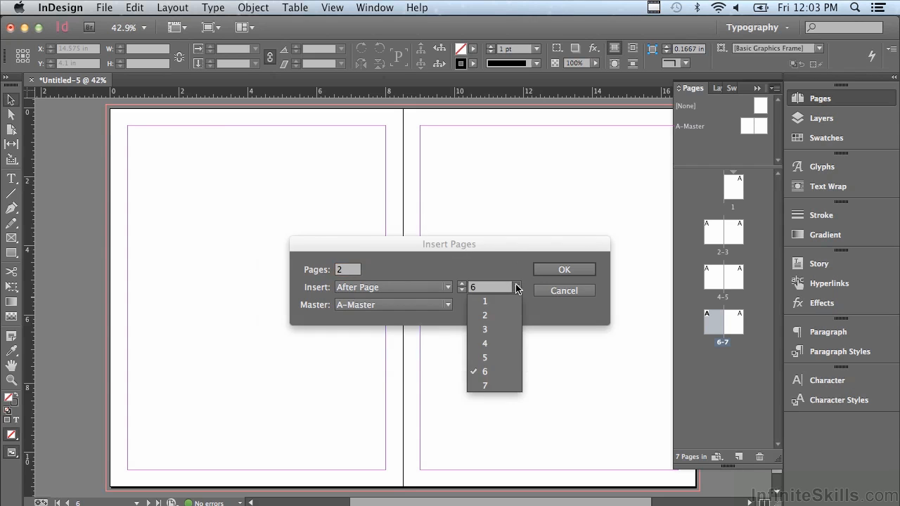
left_click(484, 386)
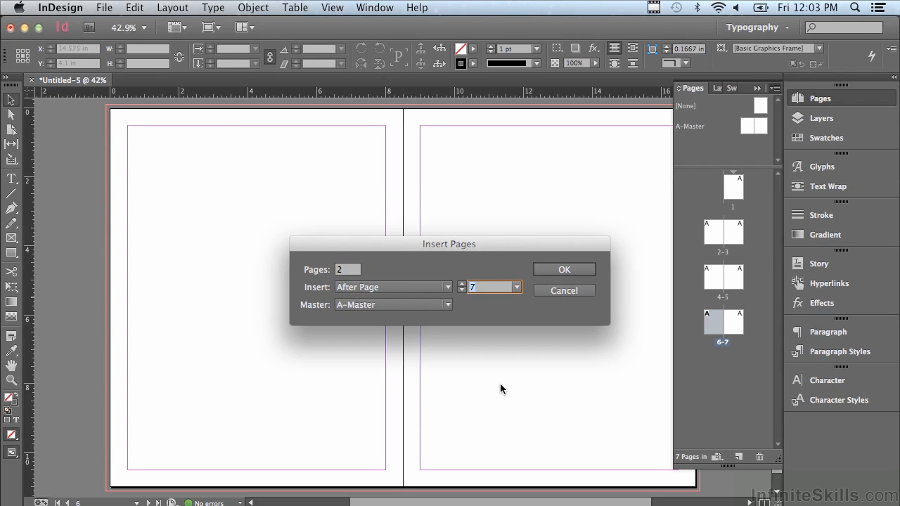
mouse_move(445, 351)
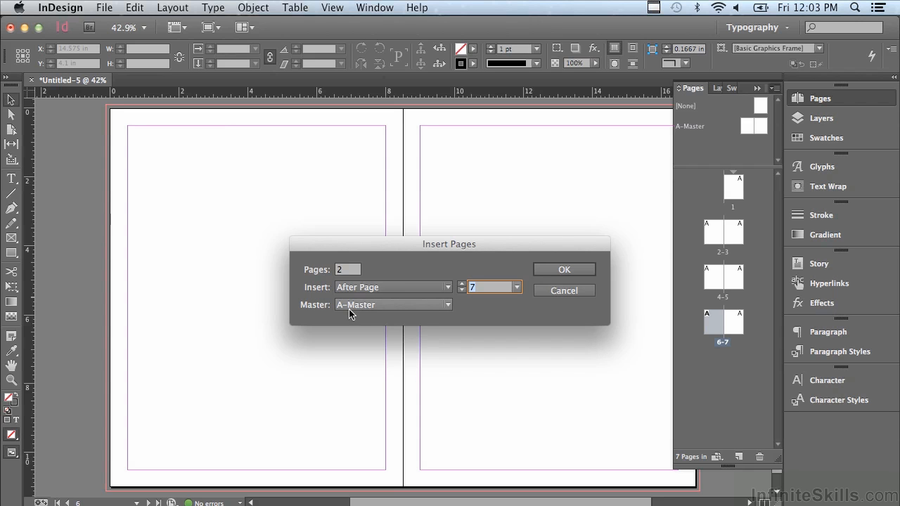
mouse_move(555, 272)
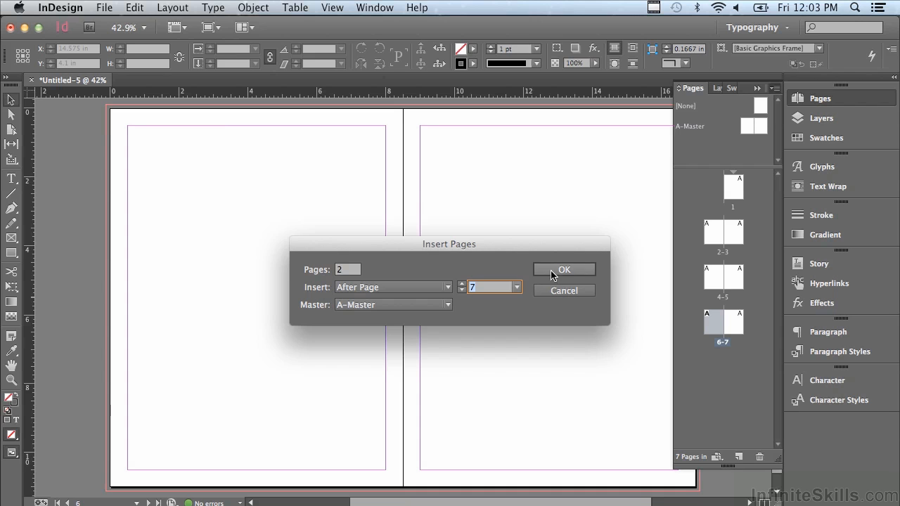
left_click(564, 269)
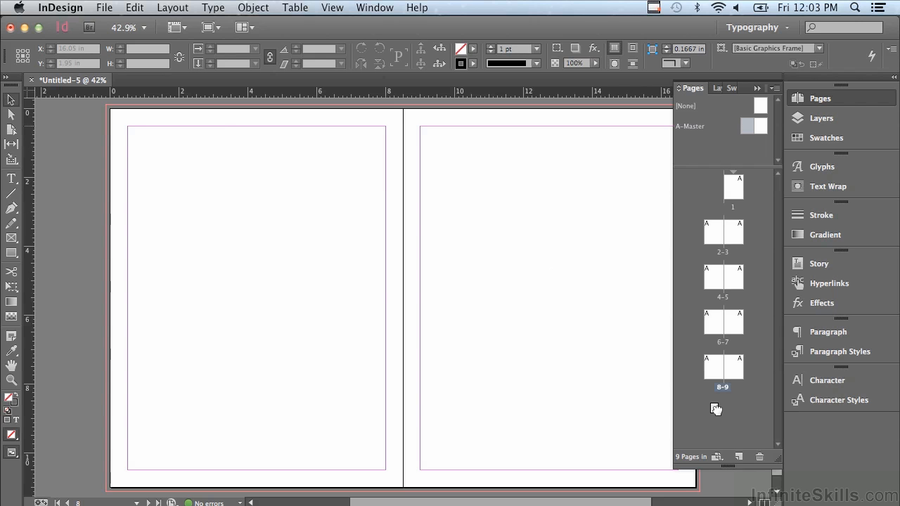
Step: Add a tenth page after the 8–9 spread in the Pages panel
left_click(716, 410)
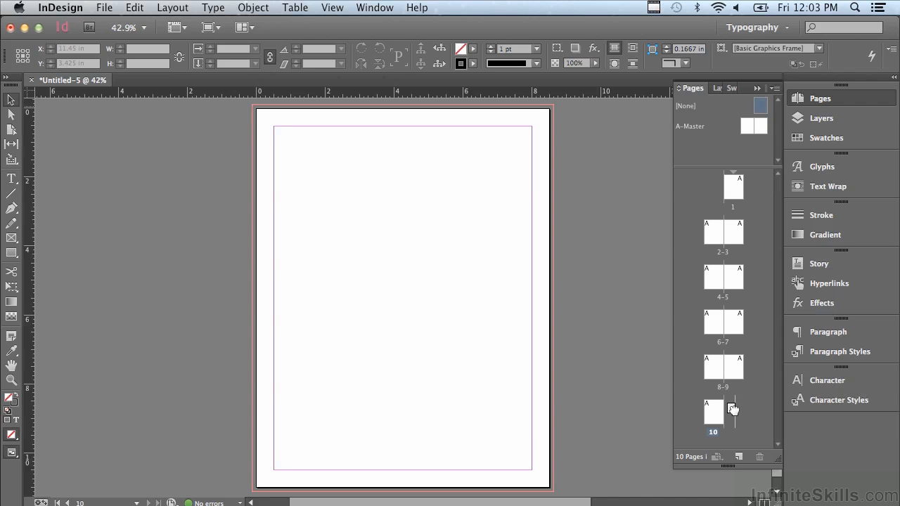
mouse_move(731, 410)
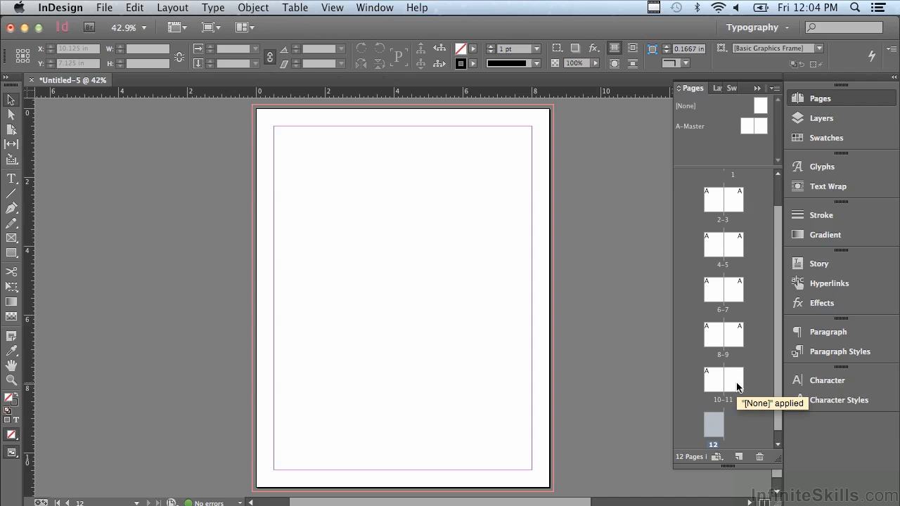
mouse_move(742, 376)
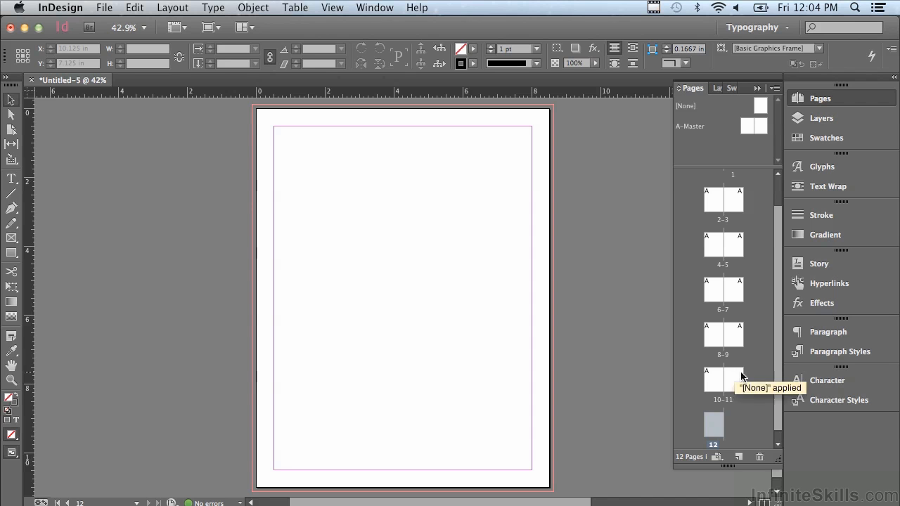
mouse_move(710, 339)
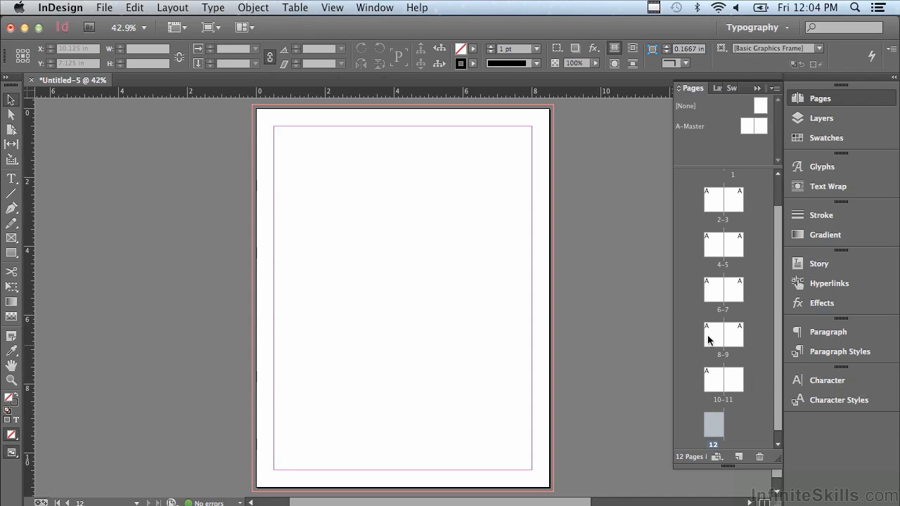
mouse_move(717, 214)
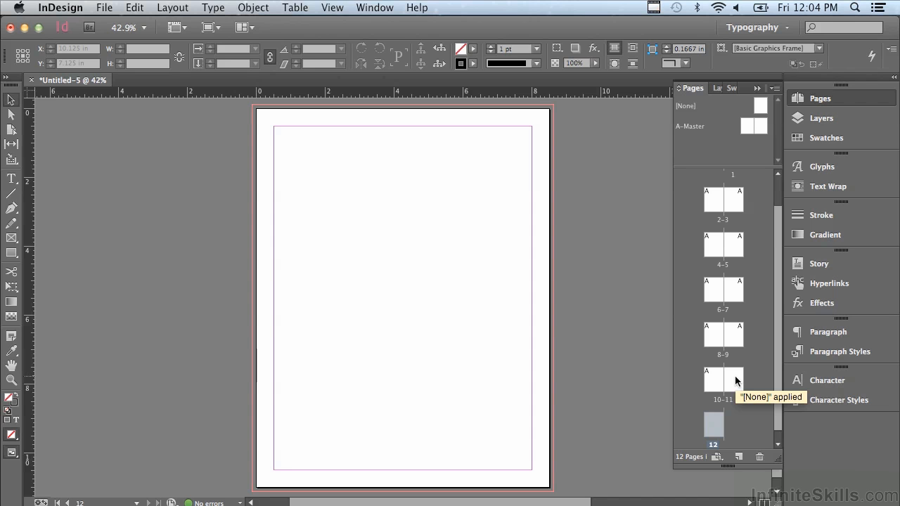
mouse_move(737, 381)
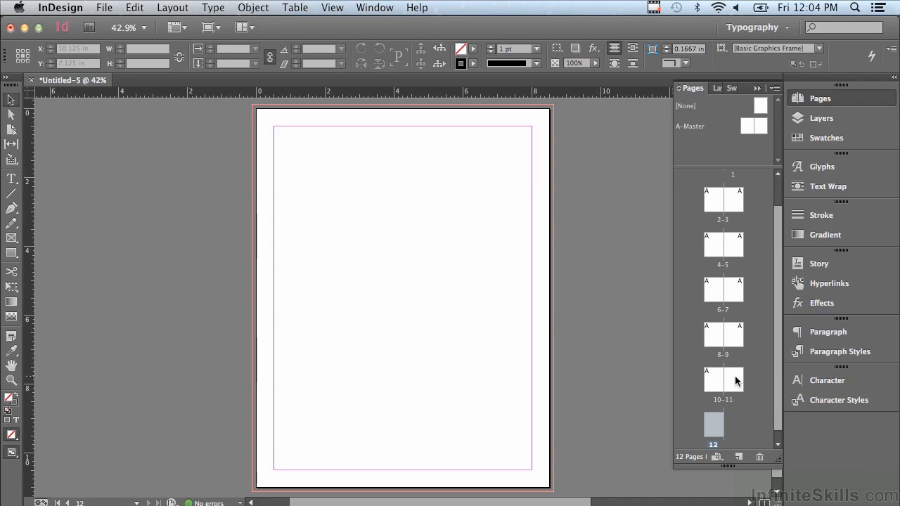